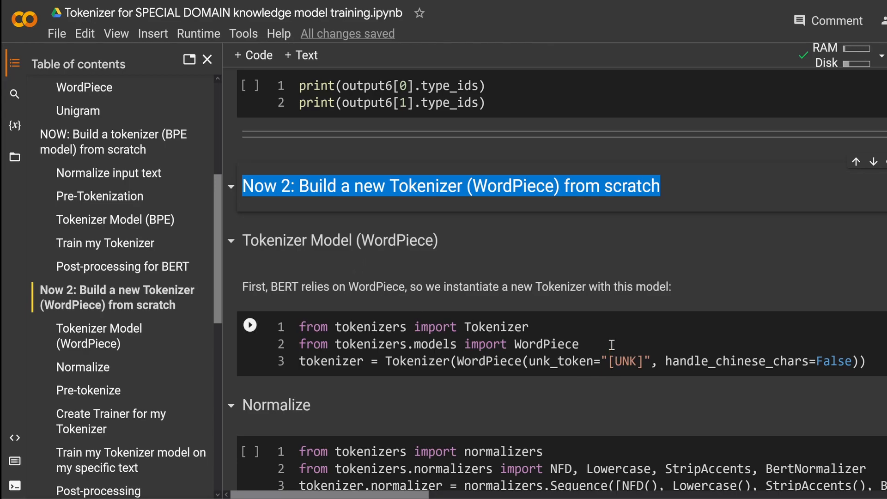
Run the WordPiece Tokenizer cell, then the cell assigning the NFD/Lowercase/StripAccents/BertNormalizer sequence
click(249, 325)
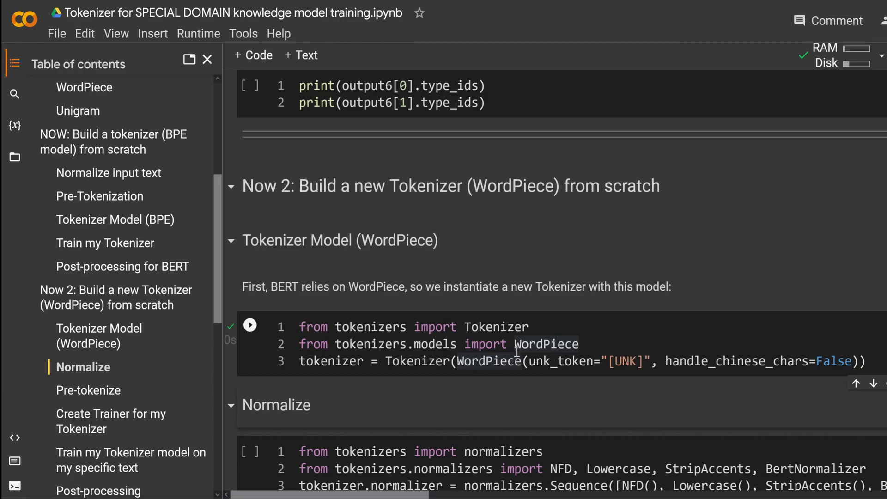
double_click(399, 344)
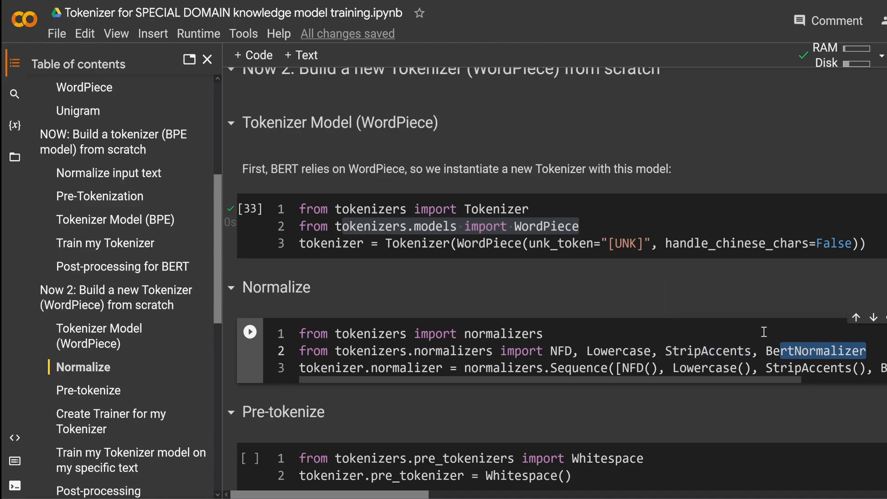
mouse_move(709, 351)
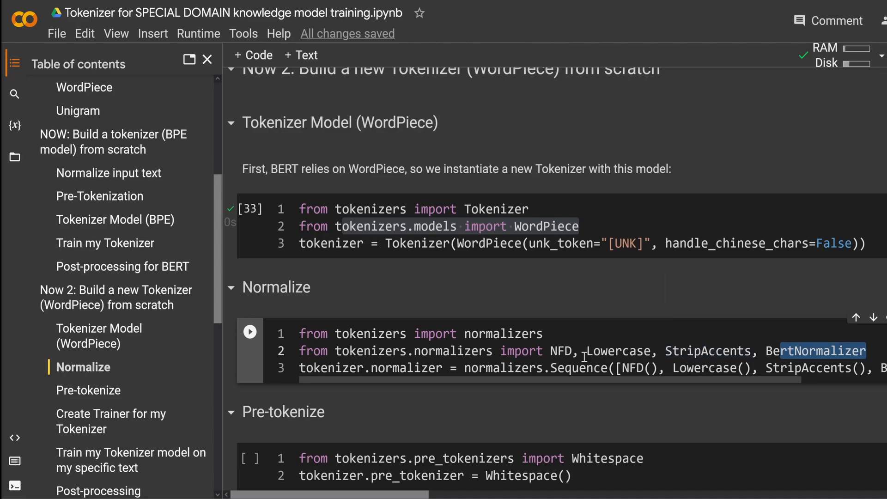
click(249, 332)
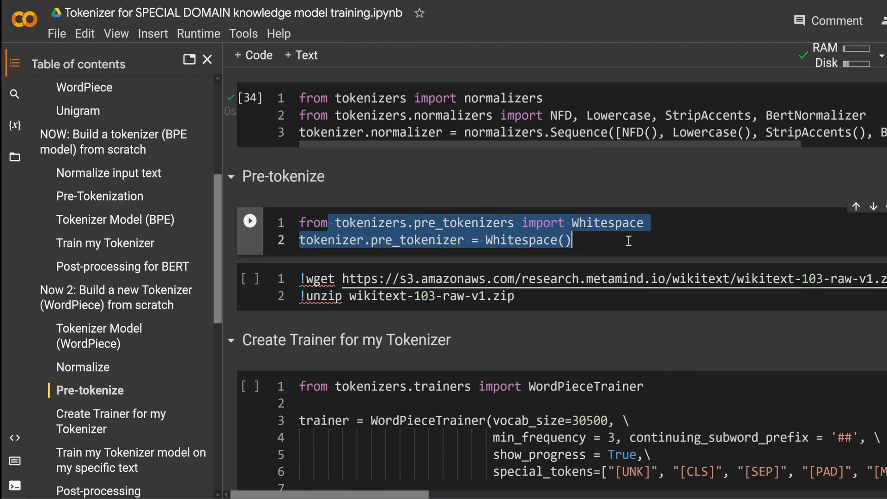
Run the Whitespace pre-tokenizer cell, expand wikitext-103-raw in the Files sidebar, and move down to the trainer cell
click(249, 221)
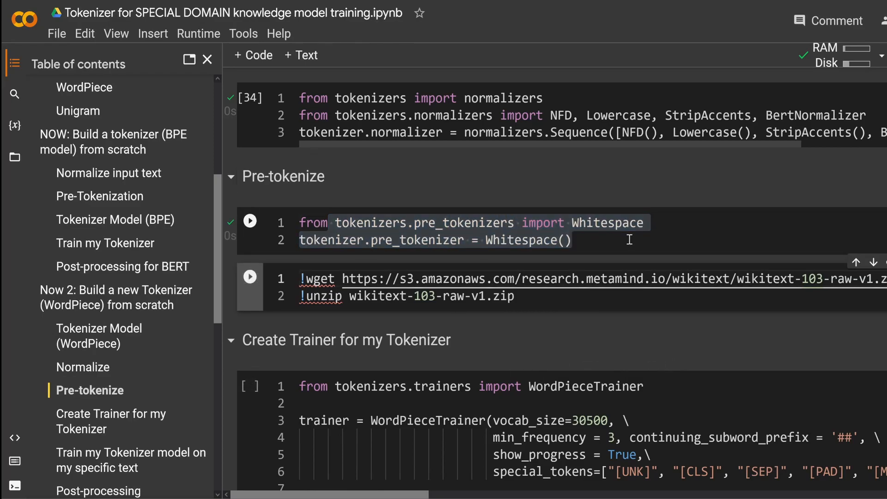
click(249, 221)
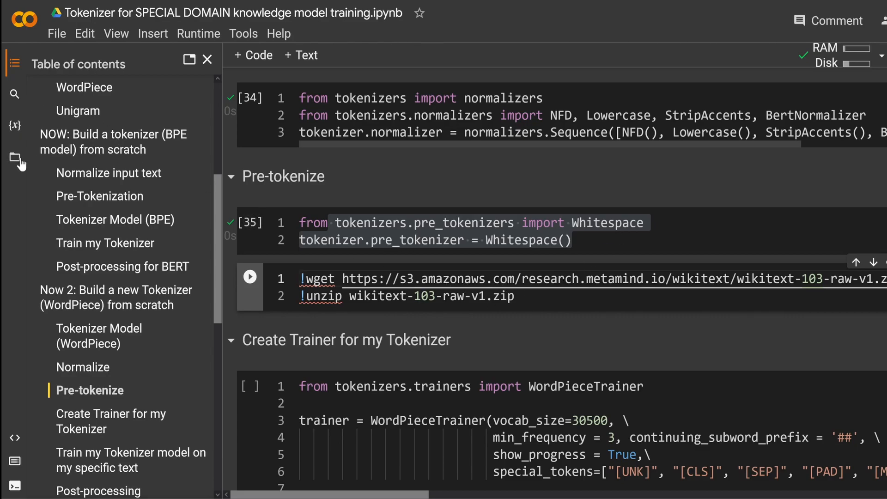
click(13, 160)
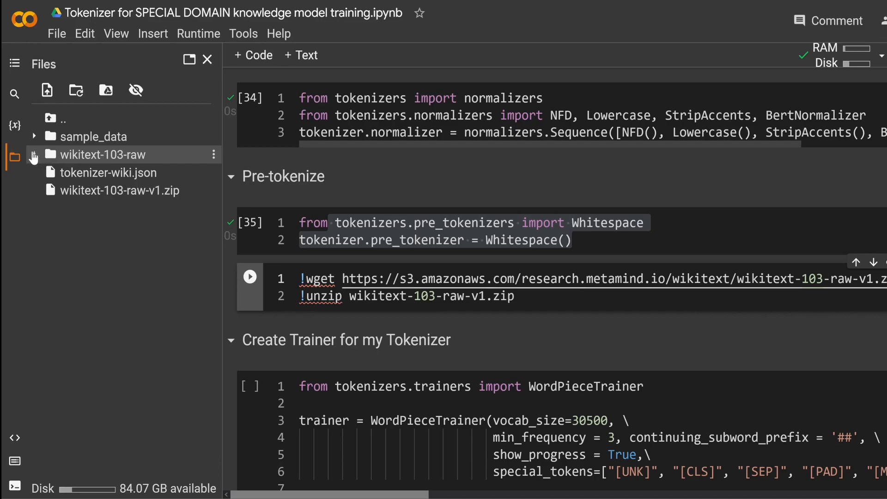
click(34, 155)
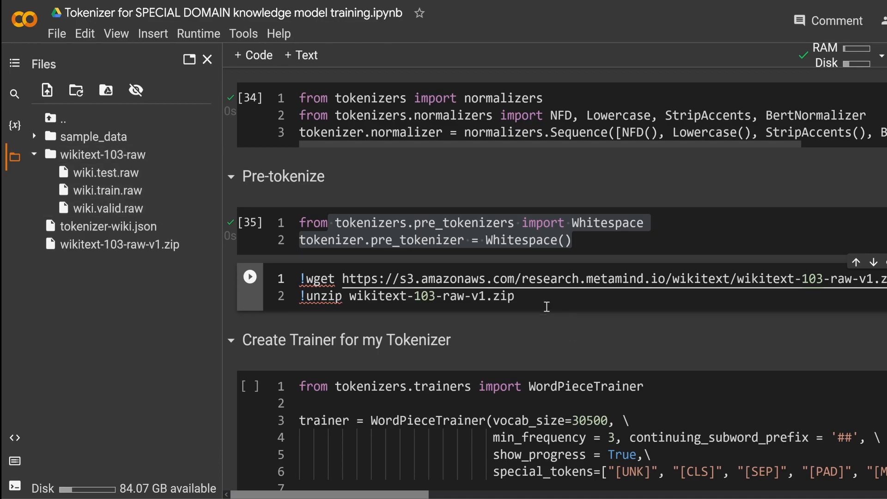
scroll(down, 3)
text(1)
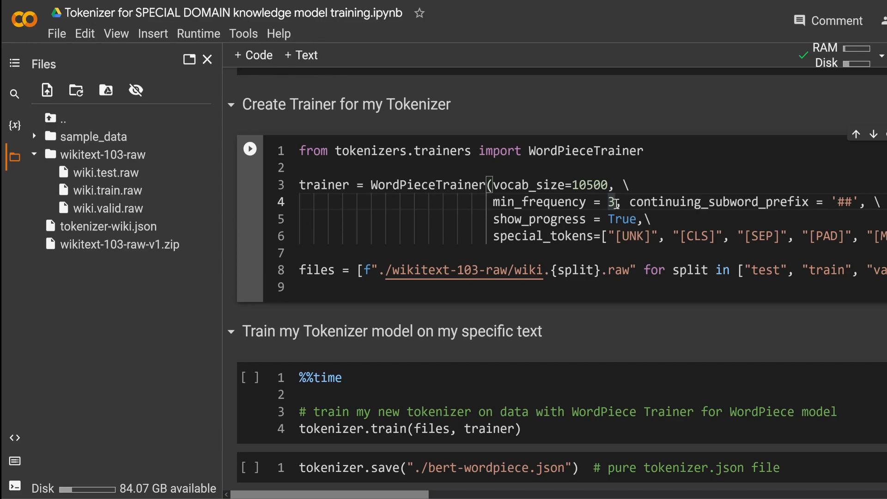
Set min_frequency to 5 in the WordPieceTrainer cell and run it to build the trainer and wikitext file list
text(5)
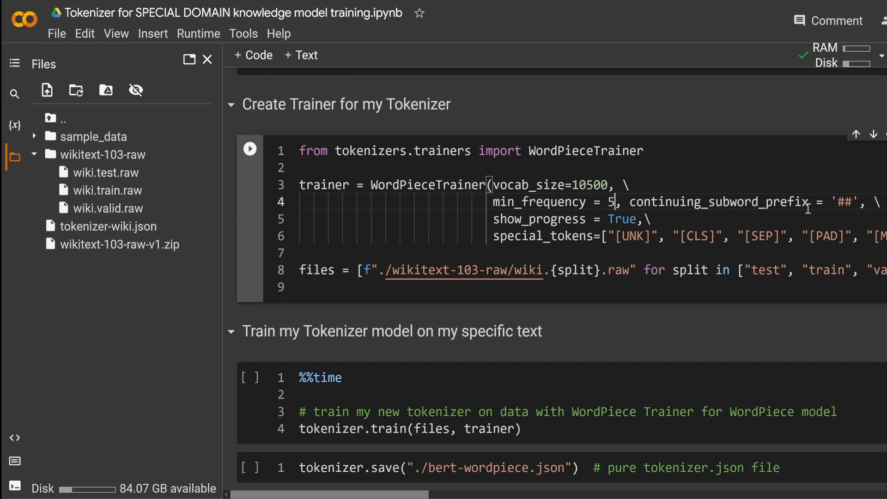
text(I)
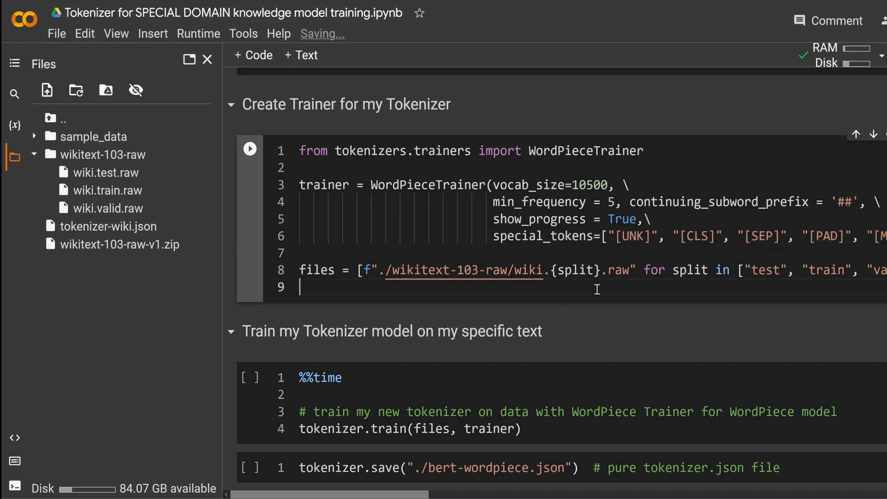
click(249, 149)
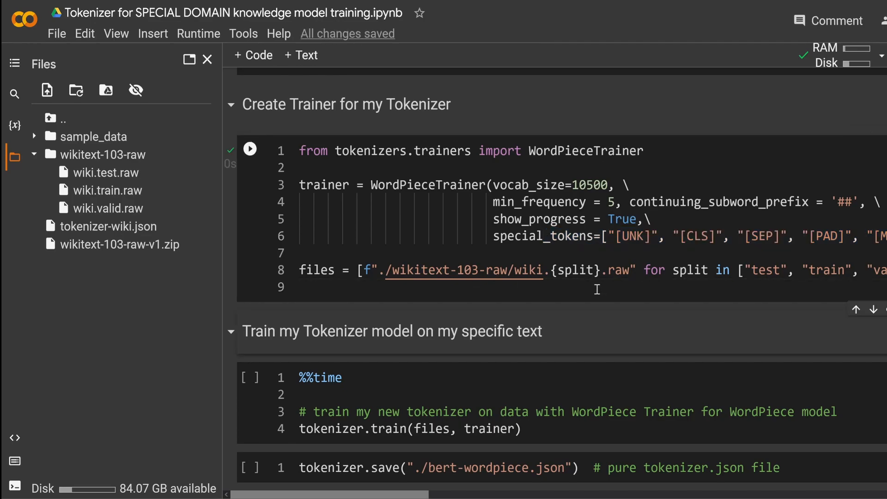
scroll(down, 3)
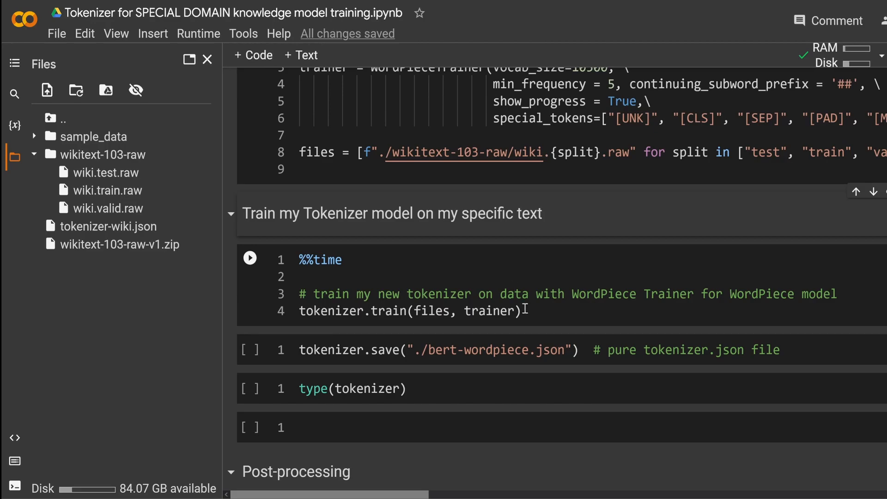
Run the %%time tokenizer.train(files, trainer) cell and wait for training to finish in about 4 min 13 s
drag(299, 277, 521, 310)
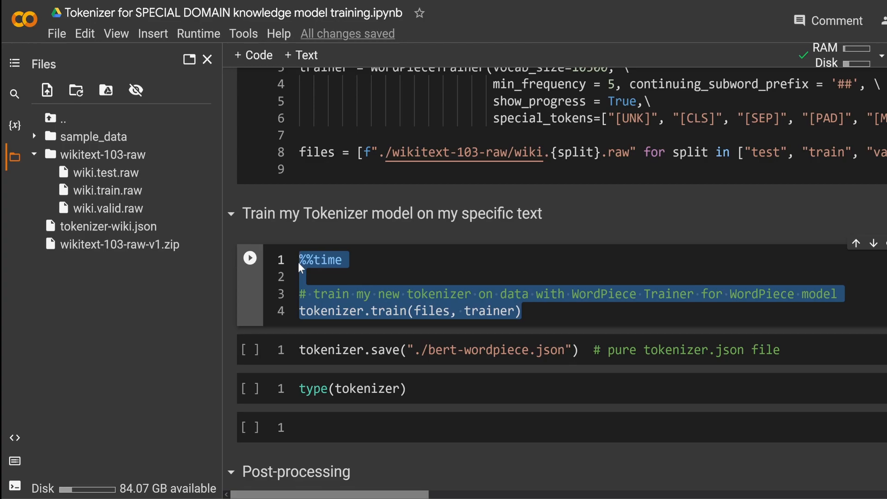
click(249, 258)
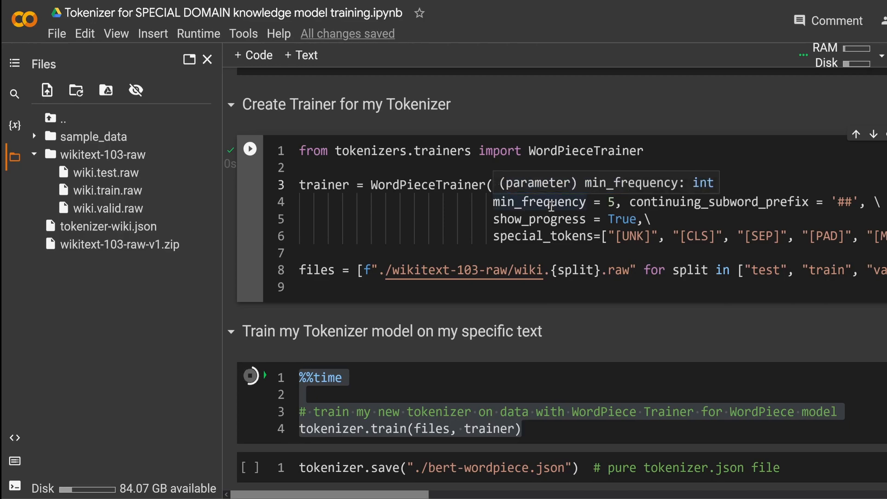
text(vocab_size=10500, \)
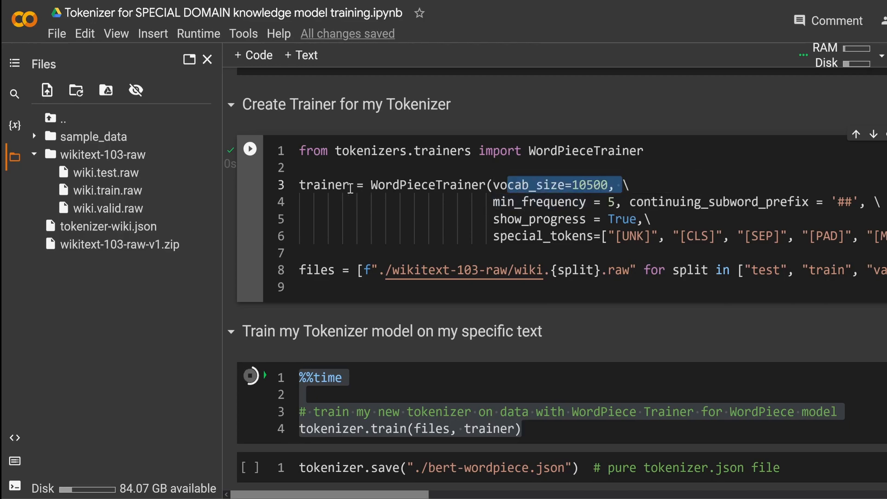
double_click(324, 185)
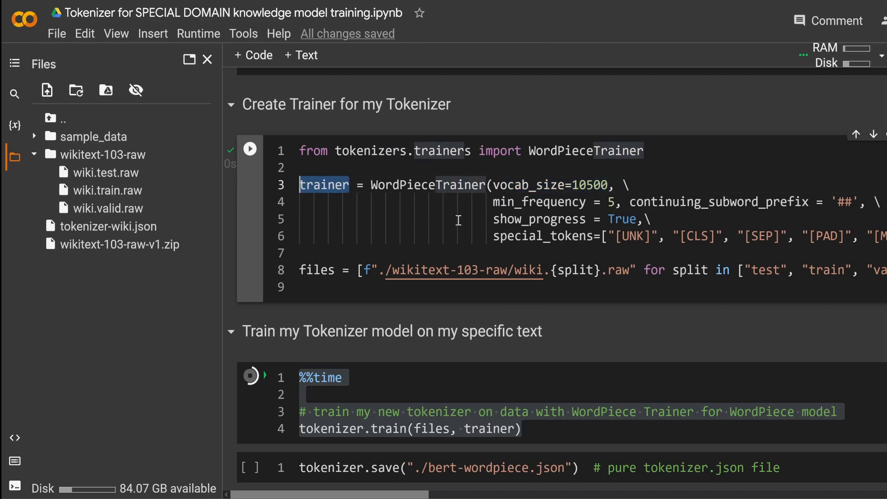
scroll(down, 3)
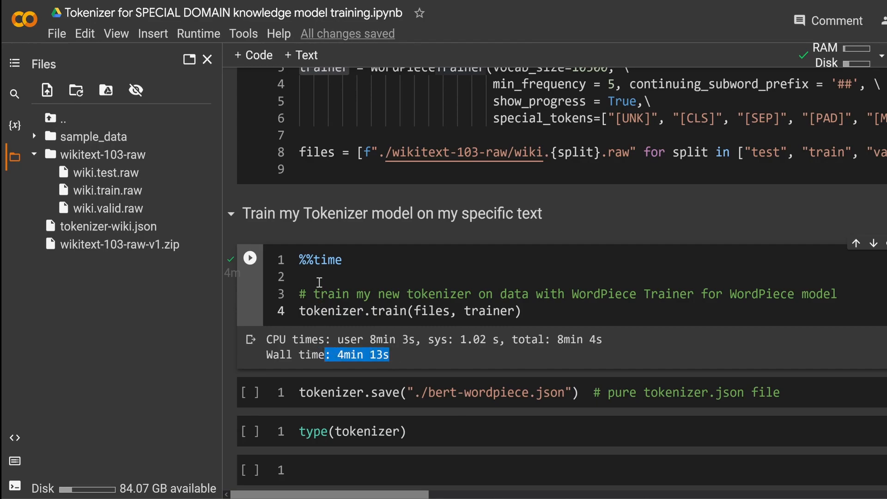
mouse_move(364, 279)
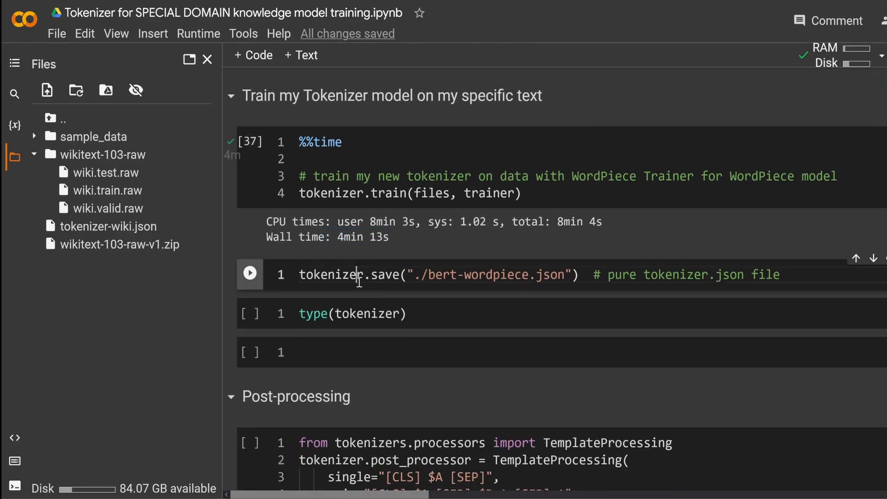
Run tokenizer.save to write bert-wordpiece.json and the type(tokenizer) cell showing tokenizers.Tokenizer
drag(366, 275, 590, 275)
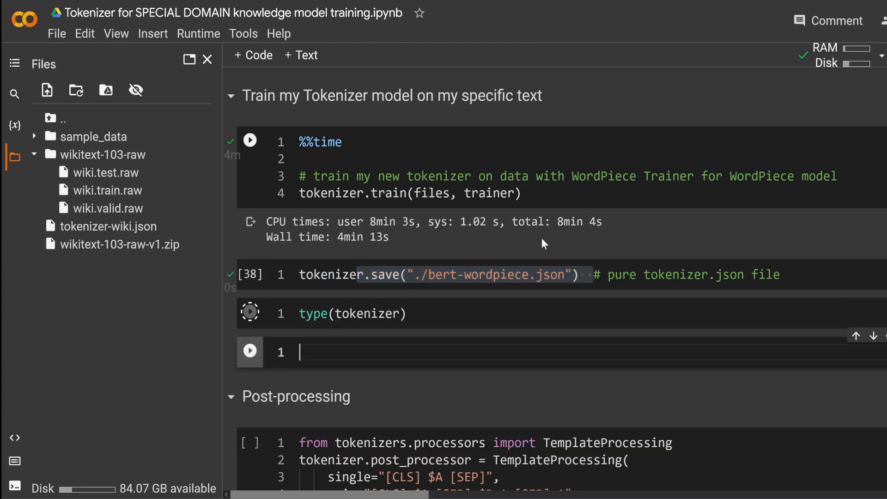
click(250, 312)
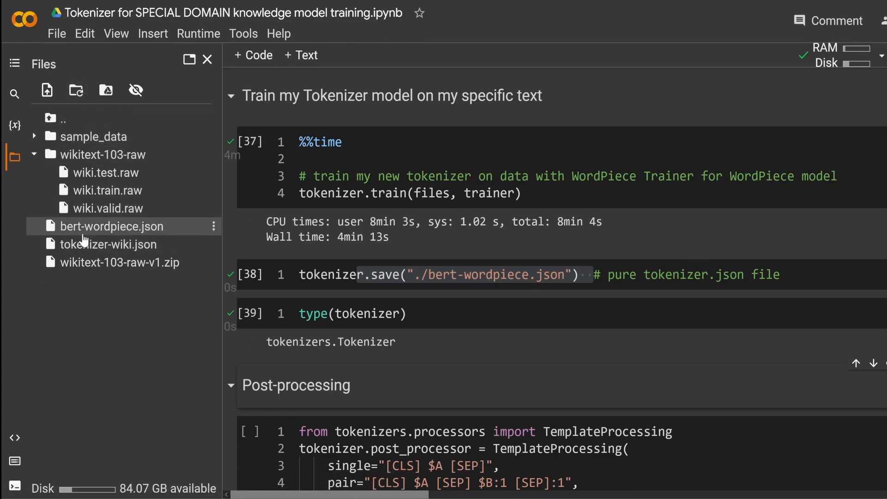
View bert-wordpiece.json beside the notebook, noting its normalizers list and the null post_processor and decoder
double_click(111, 225)
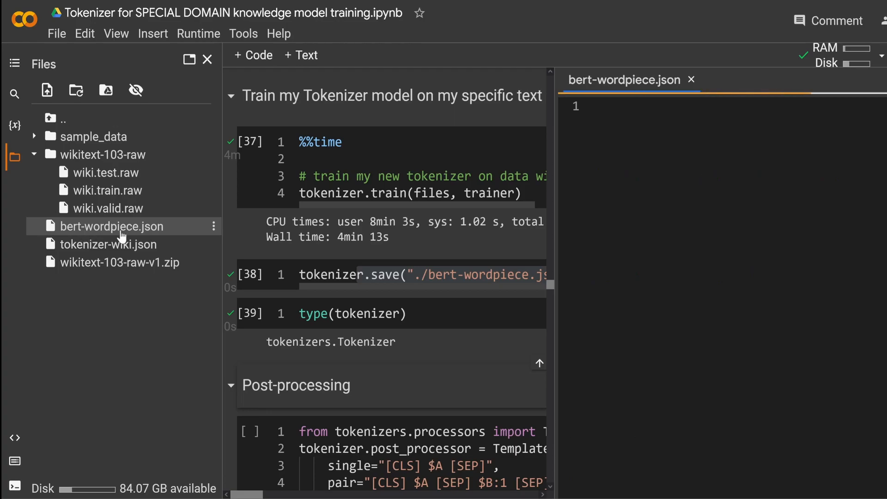
click(110, 225)
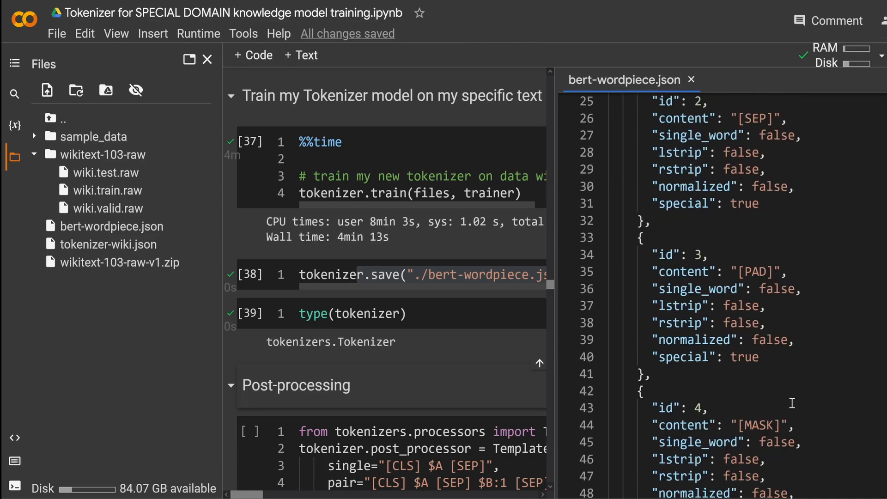
scroll(down, 3)
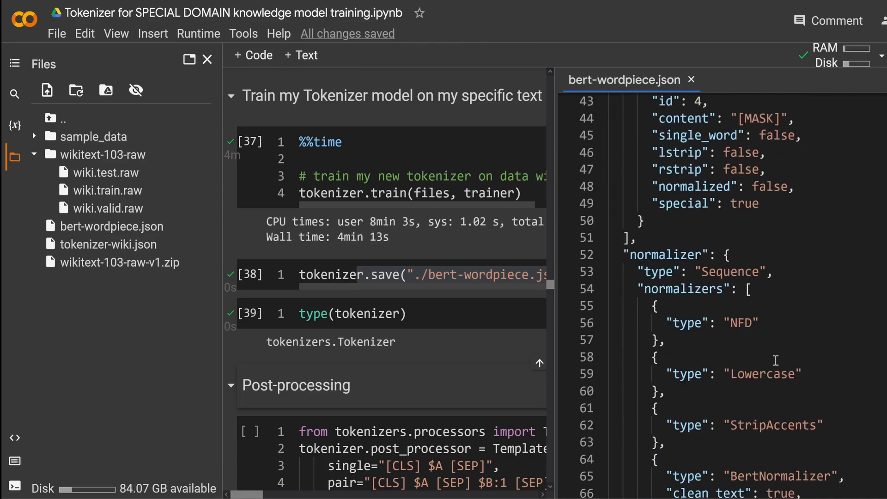
double_click(682, 290)
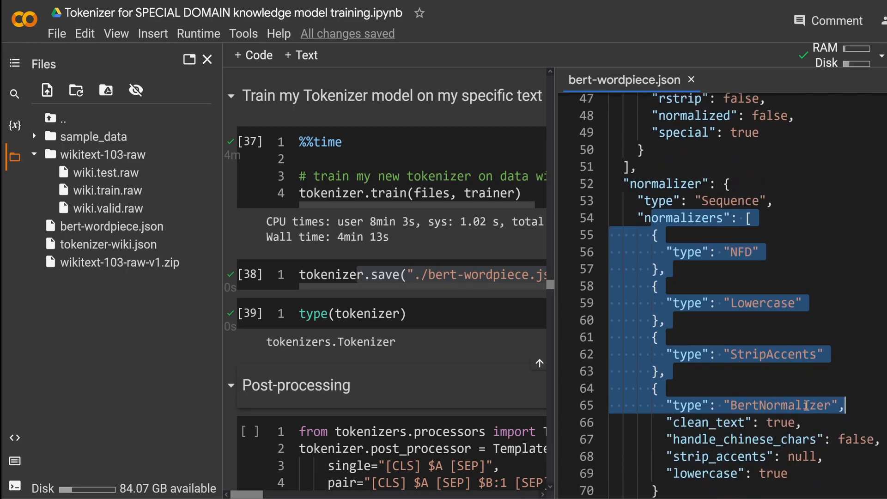
scroll(down, 3)
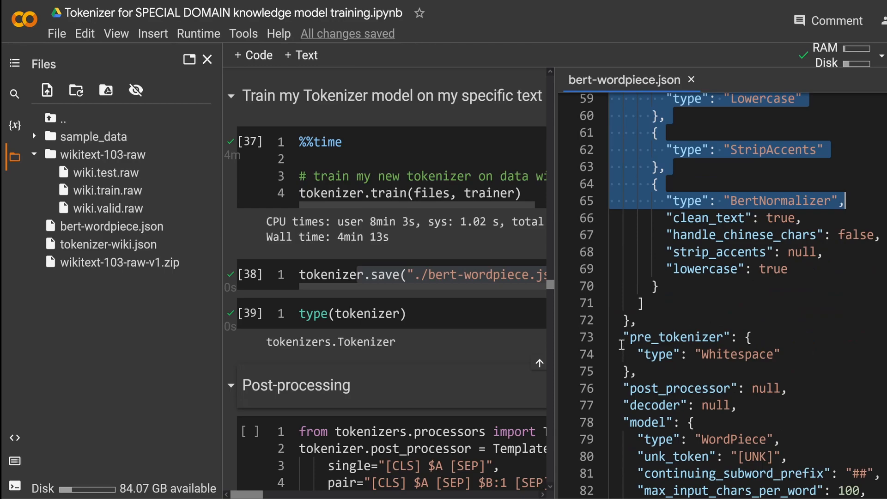
double_click(686, 389)
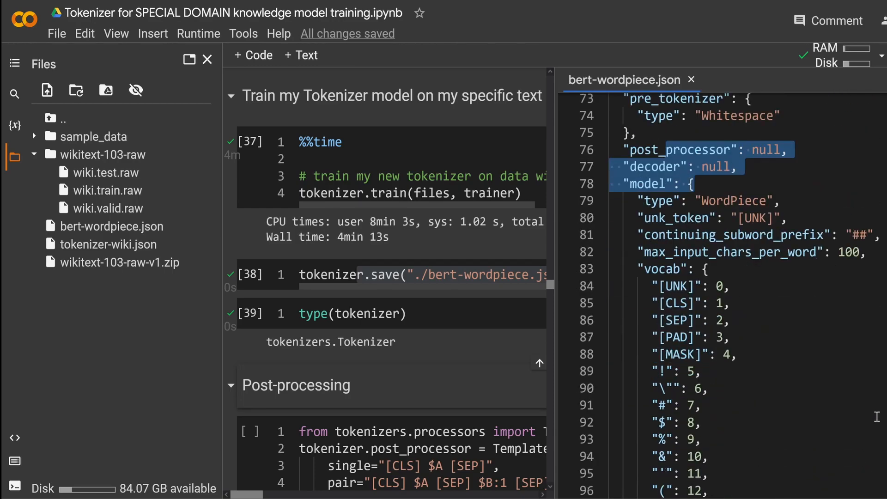
Scroll through the vocabulary down to its last entry, "spot": 10499
scroll(down, 3)
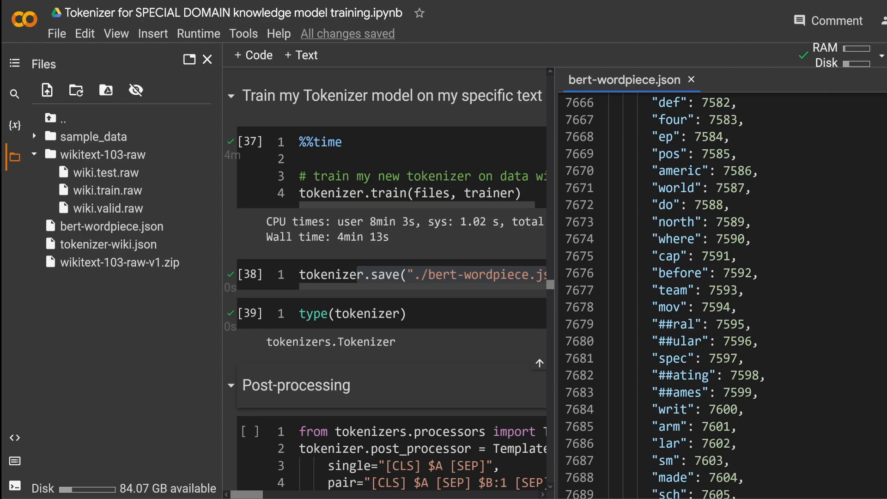
scroll(up, 3)
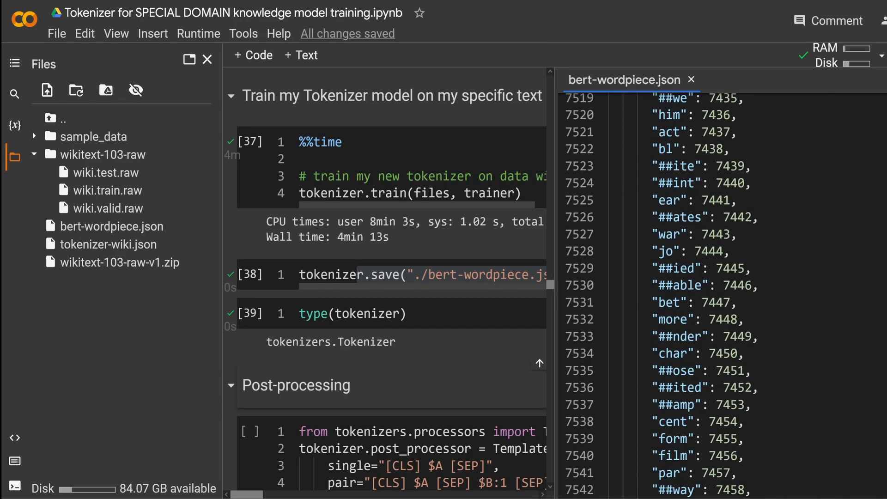
scroll(down, 3)
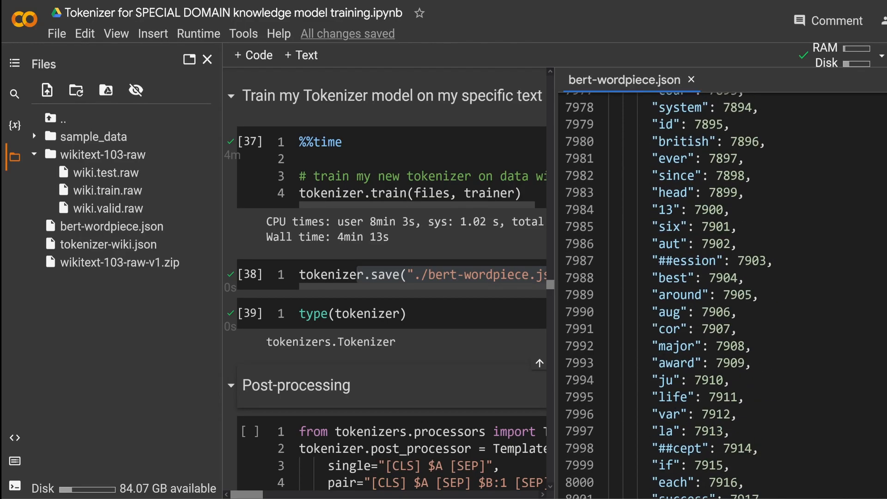
scroll(down, 3)
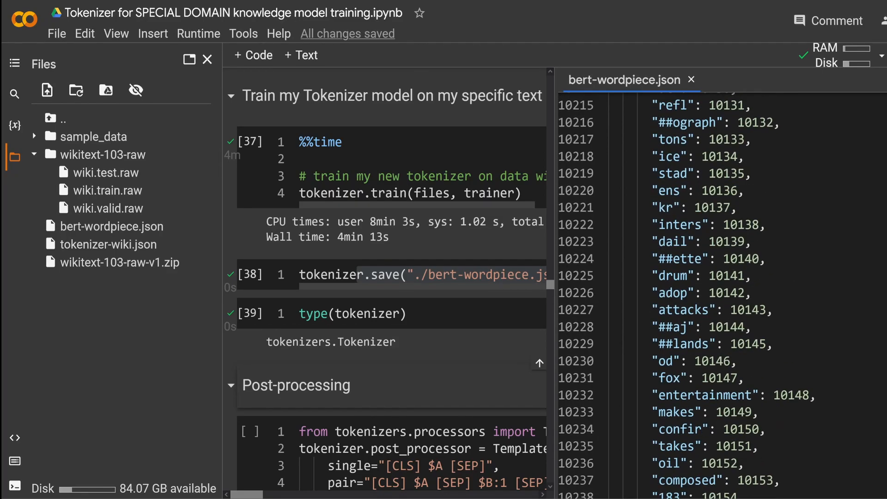
scroll(down, 3)
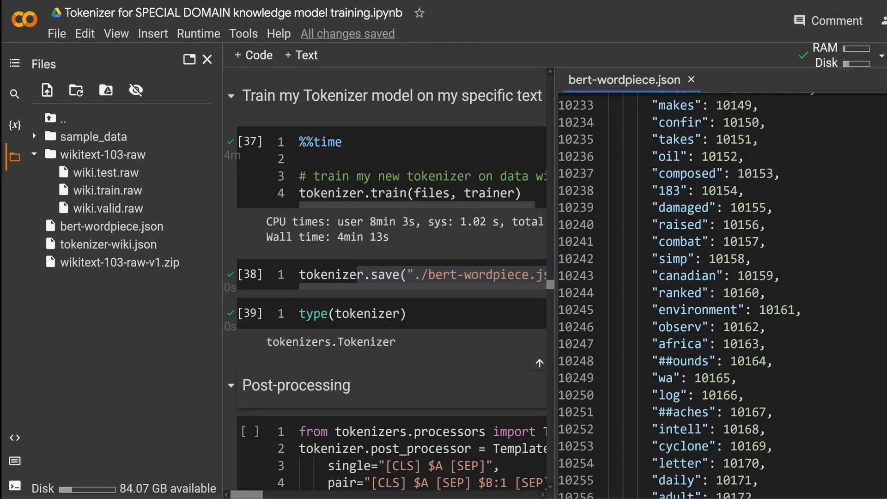
scroll(down, 3)
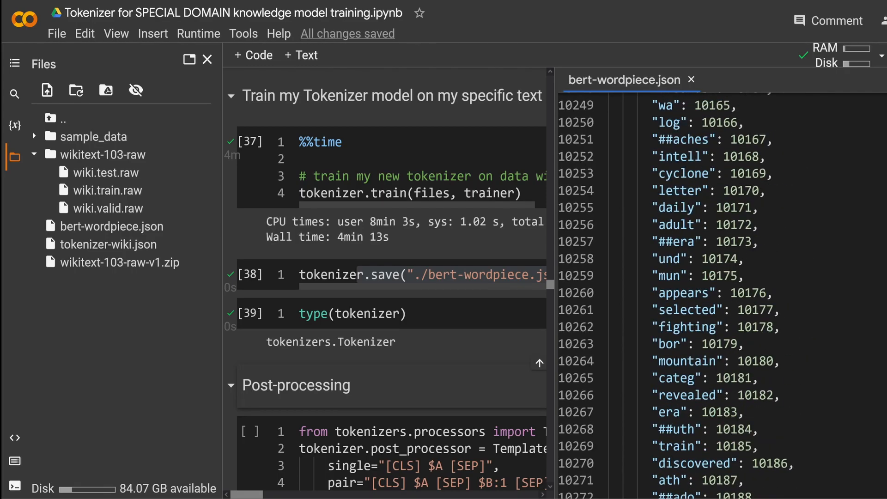
scroll(down, 3)
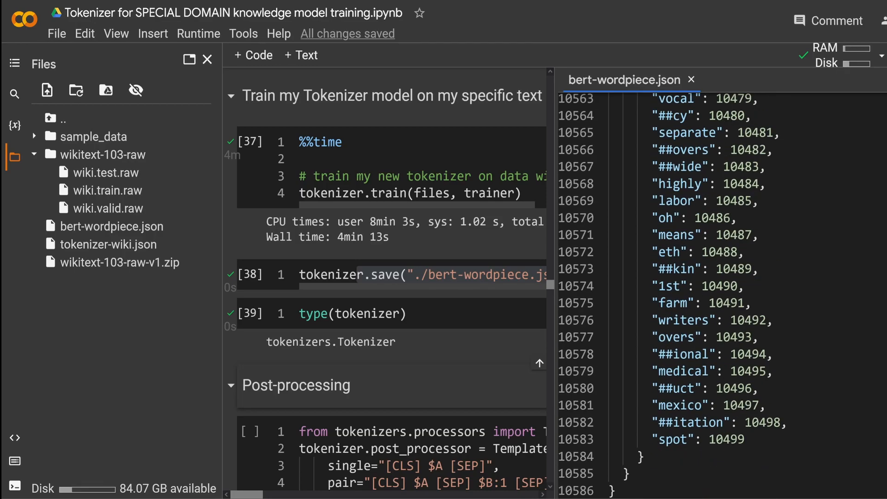
scroll(up, 3)
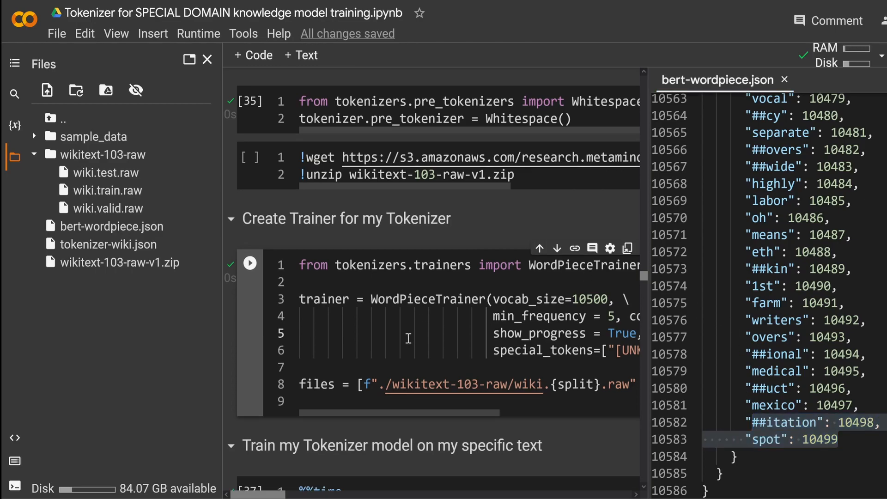
Run the TemplateProcessing [CLS]/[SEP] cell and the two encode cells, listing the 21 subword tokens of the quantumchromodynamic sentence
scroll(down, 3)
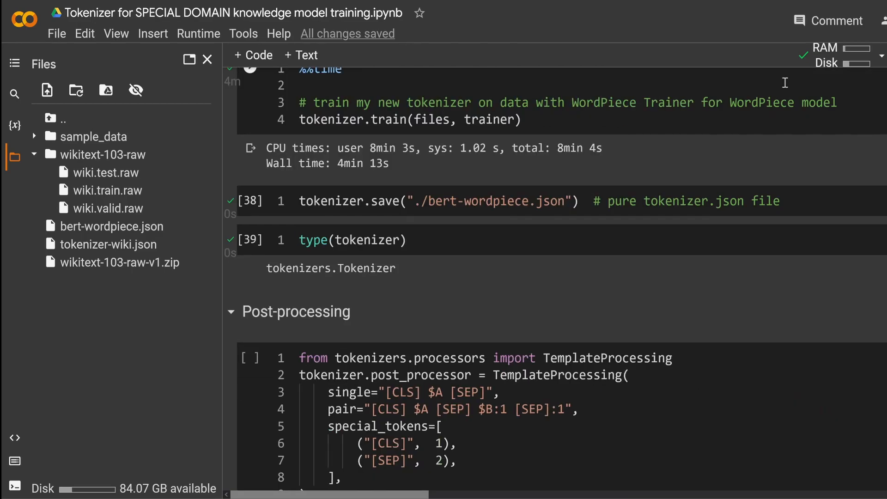
mouse_move(622, 141)
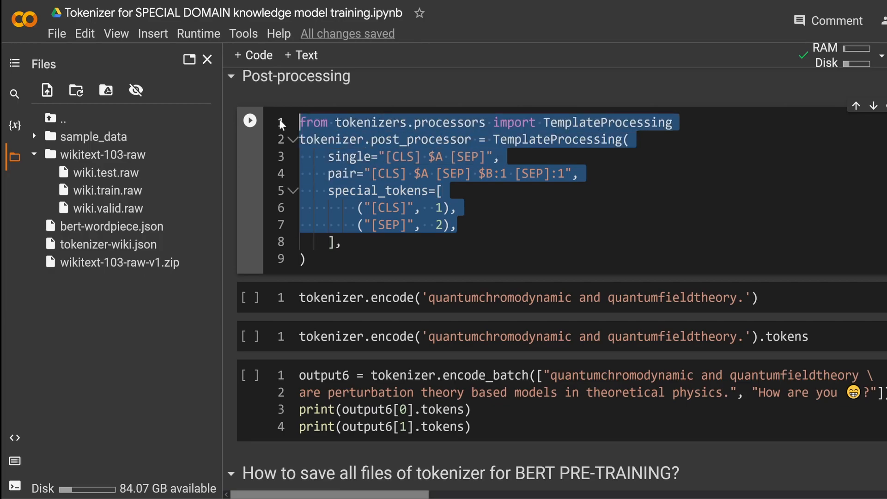
click(250, 120)
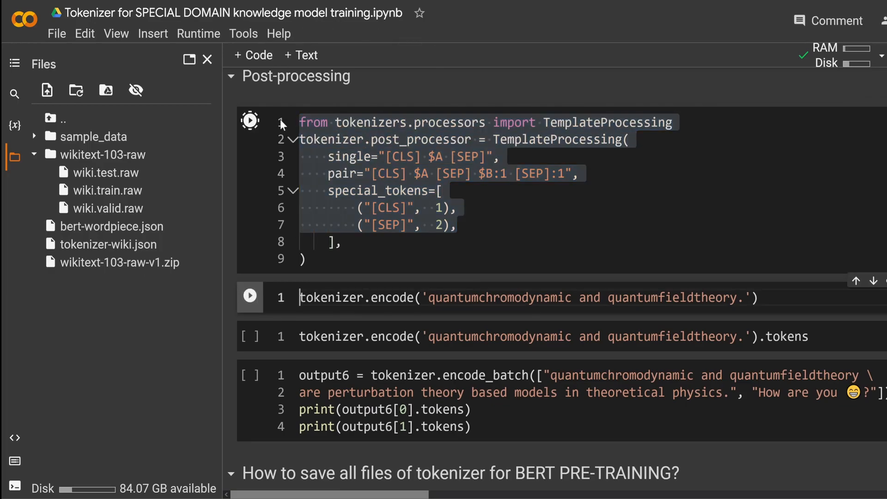
click(250, 121)
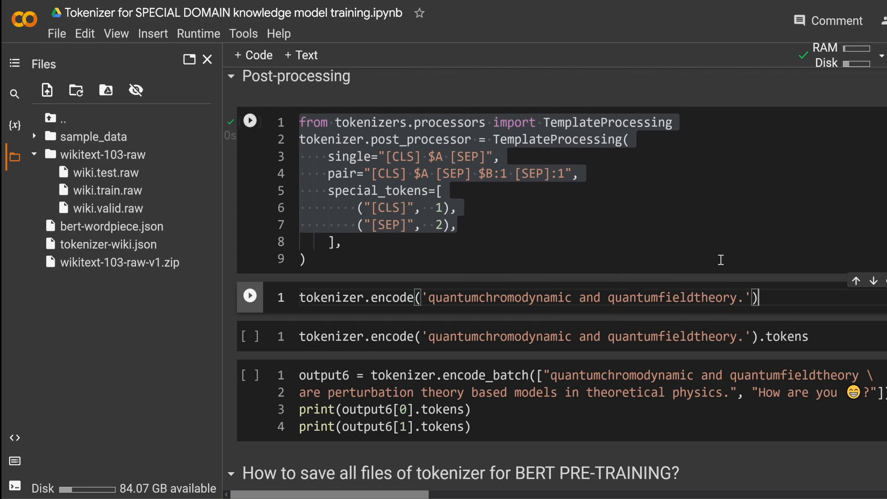
click(251, 296)
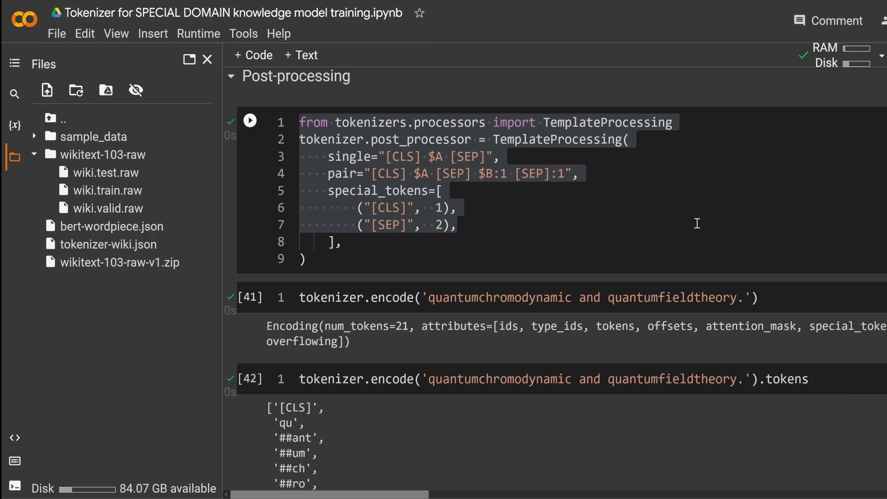
scroll(down, 3)
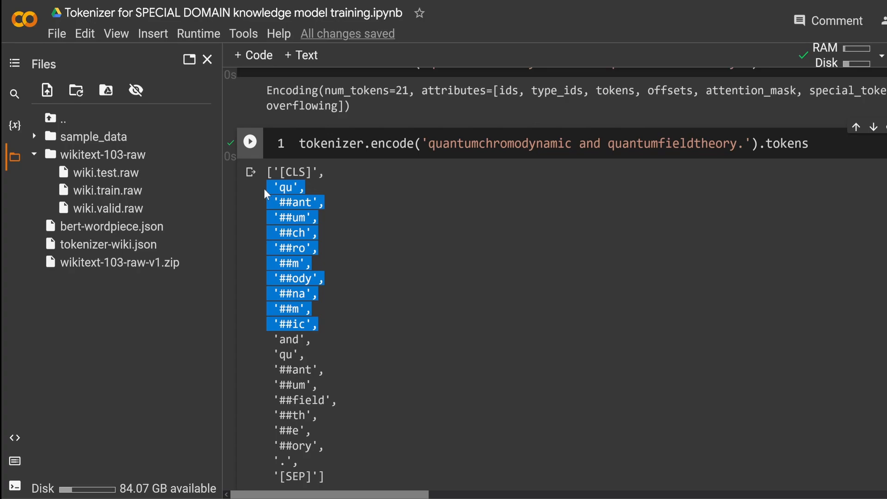
mouse_move(320, 203)
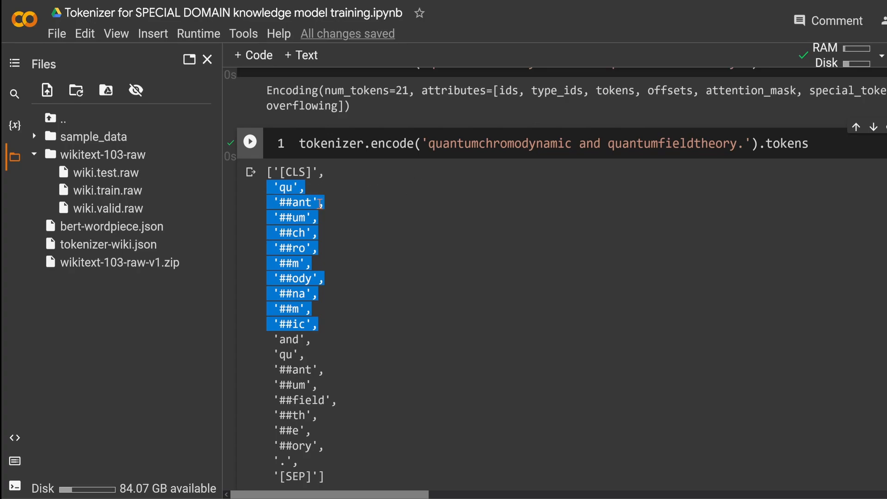
mouse_move(357, 272)
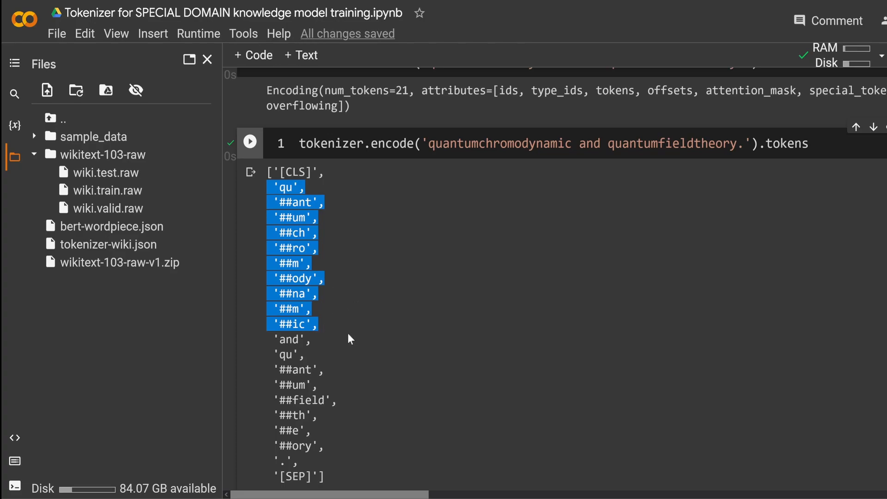
mouse_move(389, 302)
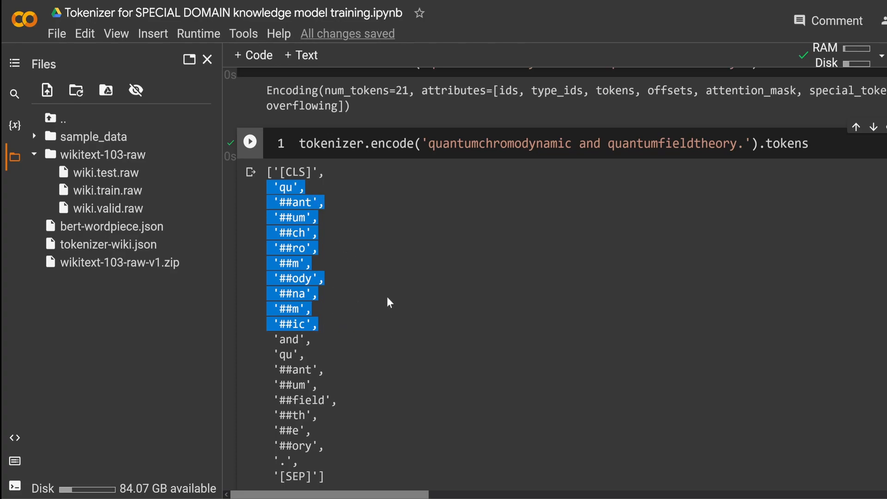
mouse_move(333, 197)
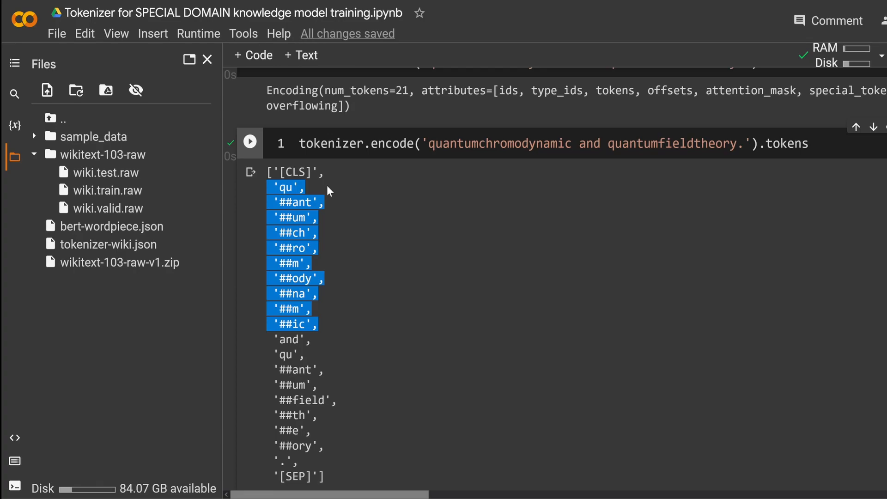
mouse_move(291, 184)
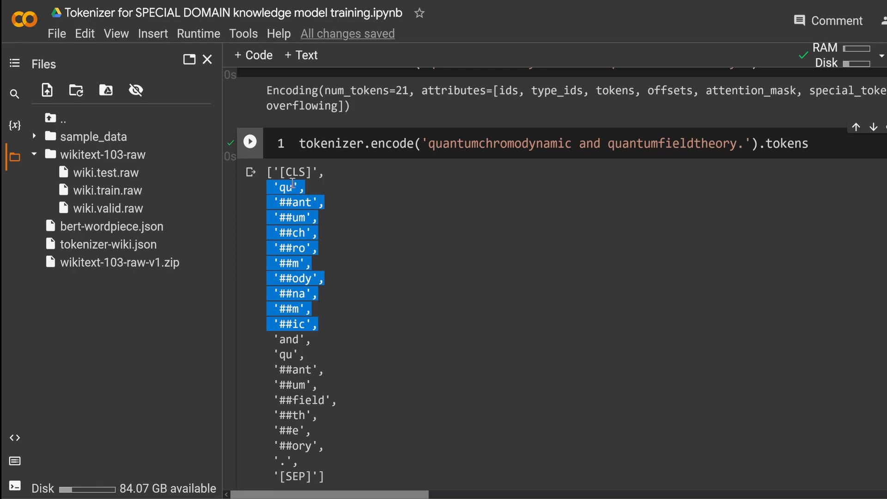
mouse_move(331, 323)
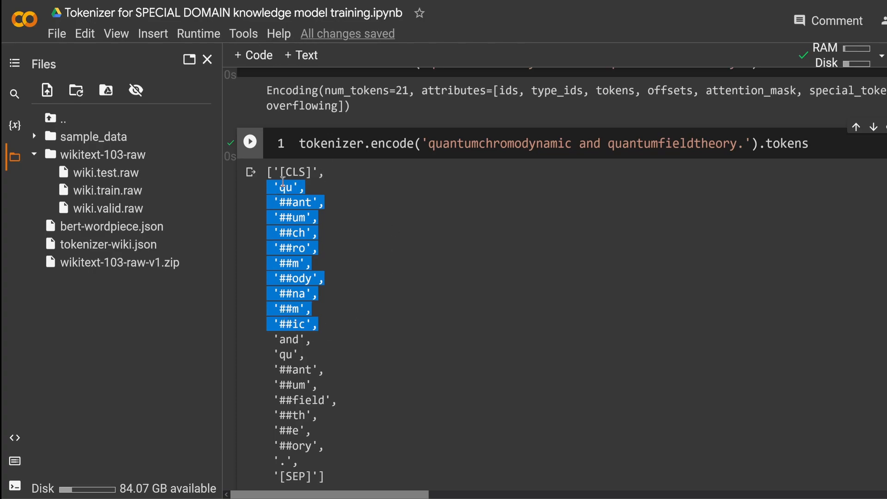
mouse_move(344, 204)
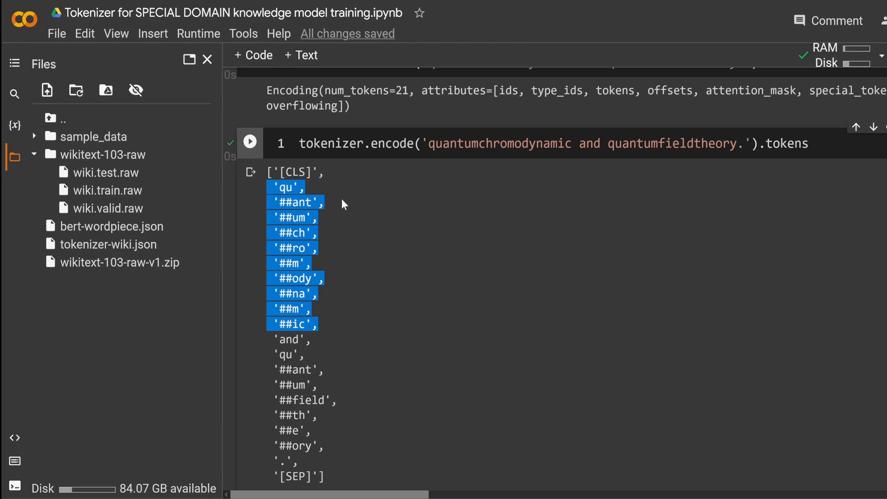
scroll(down, 3)
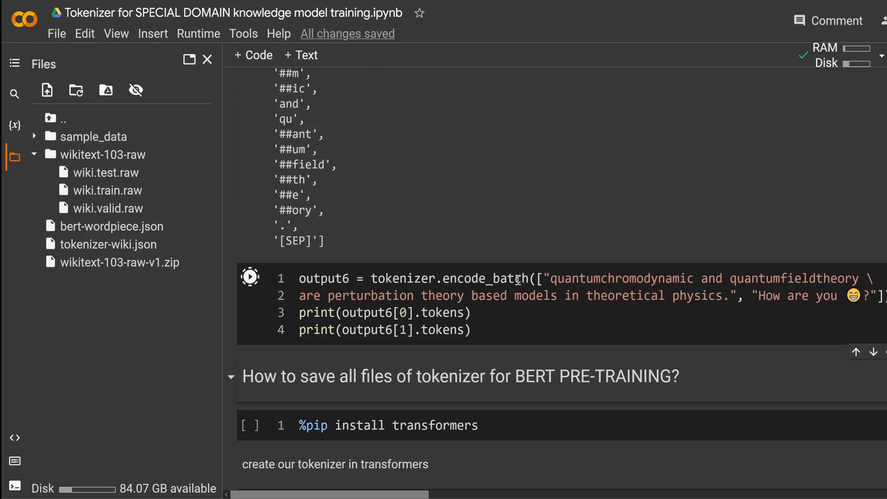
Run the encode_batch cell and review the subword pieces of quantumchromodynamic and the [UNK] emoji in 'How are you'
click(250, 276)
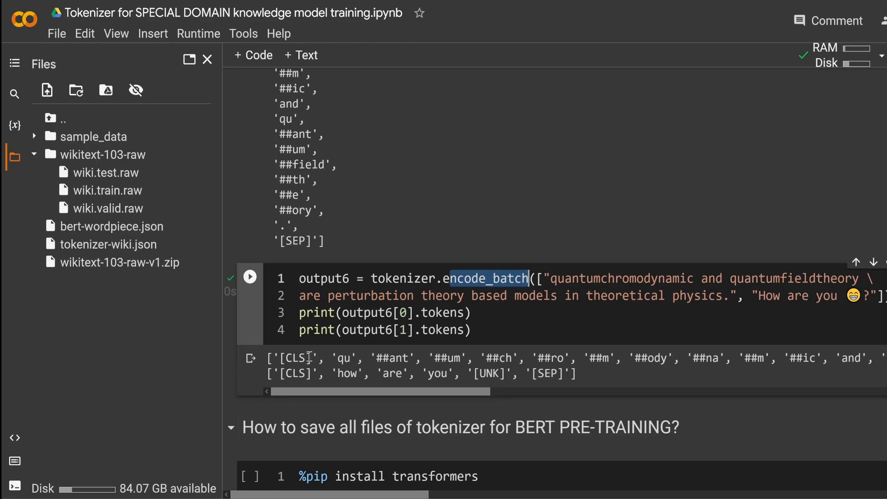
drag(299, 372, 515, 373)
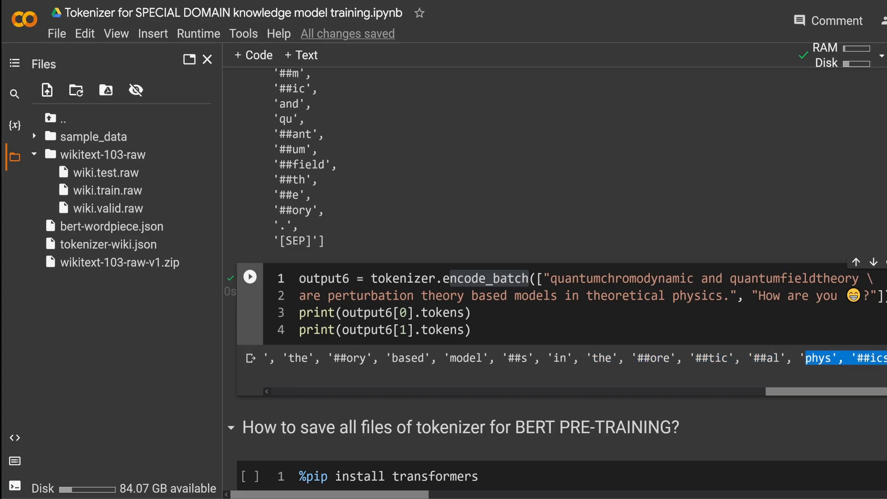
drag(718, 391, 535, 391)
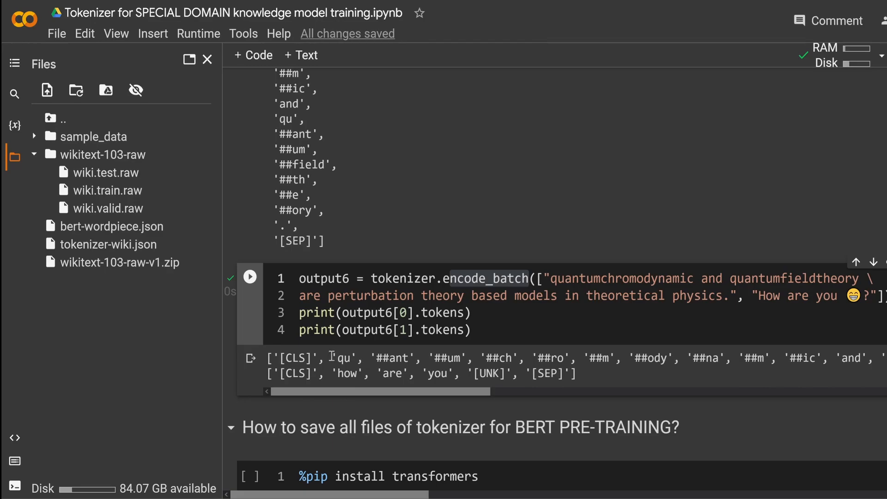
mouse_move(374, 358)
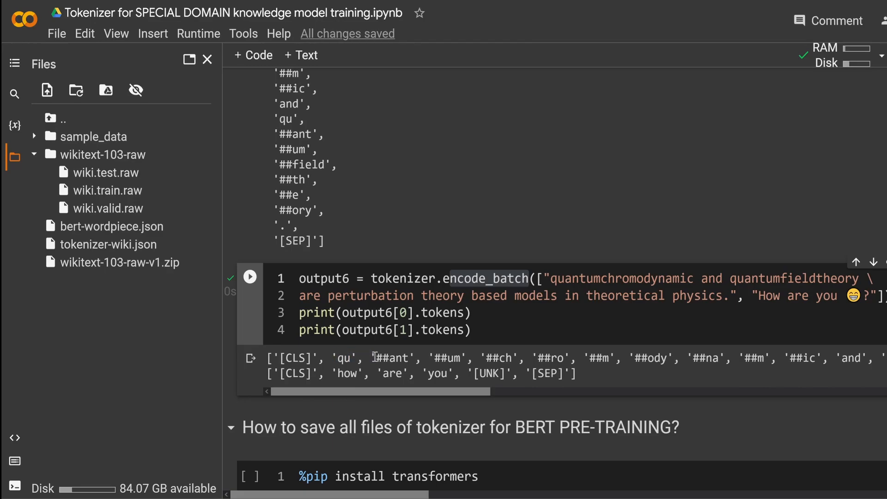
double_click(397, 358)
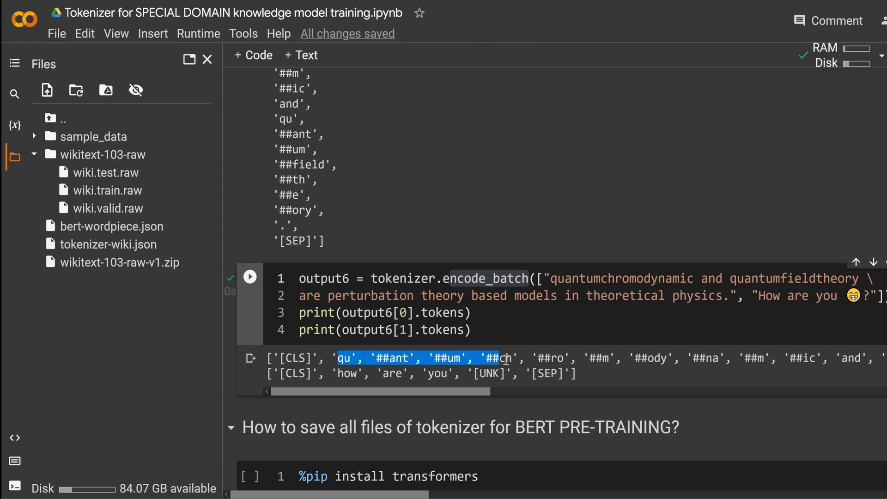
drag(501, 358, 826, 358)
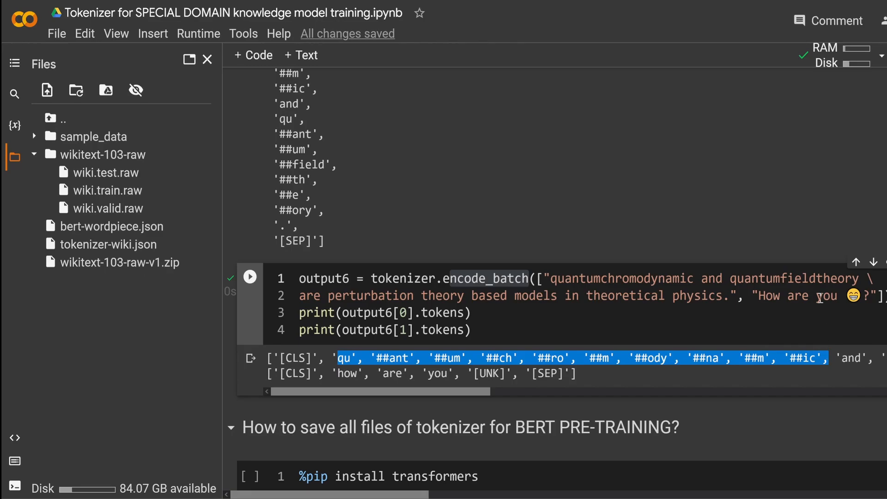
mouse_move(363, 265)
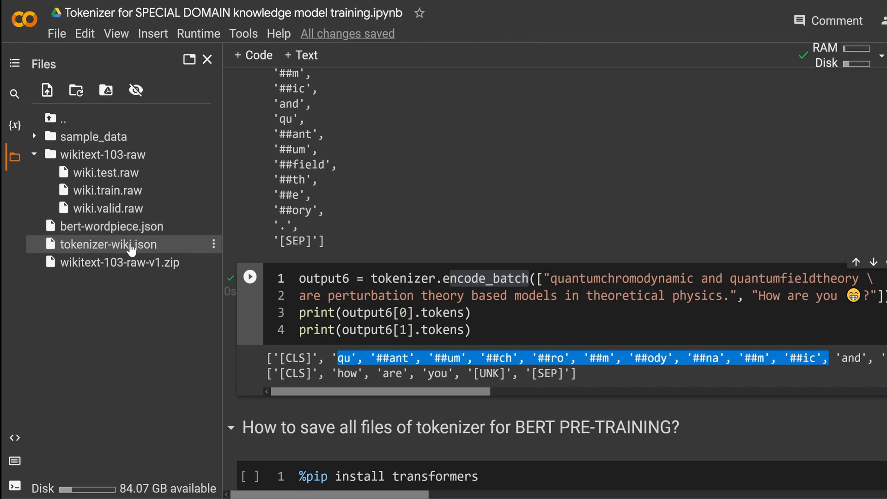
scroll(down, 3)
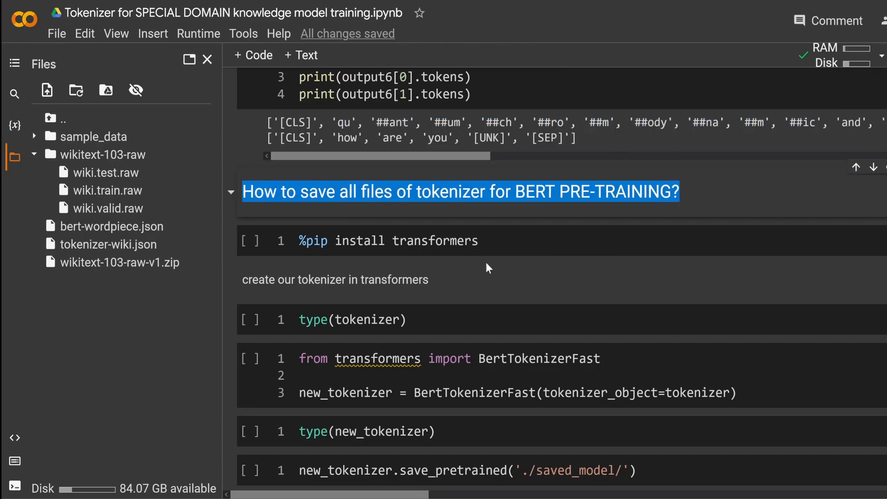
Run %pip install transformers, then the type(tokenizer) cell returning tokenizers.Tokenizer
click(435, 240)
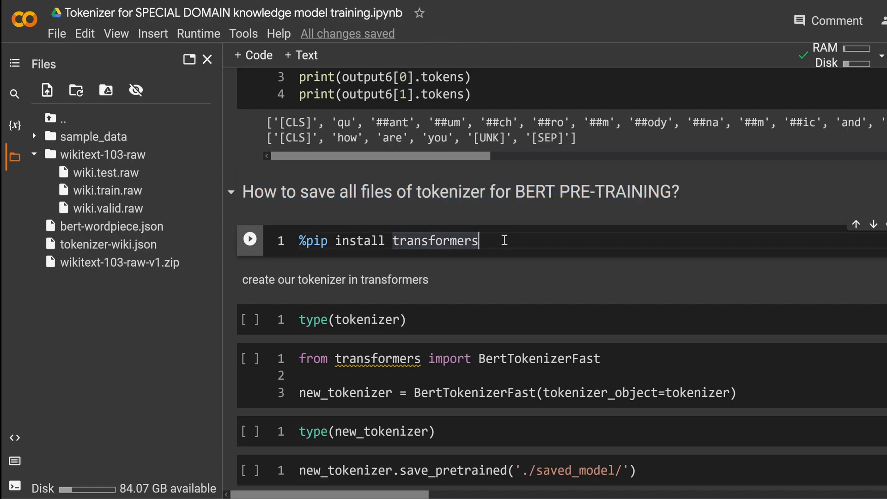
click(249, 239)
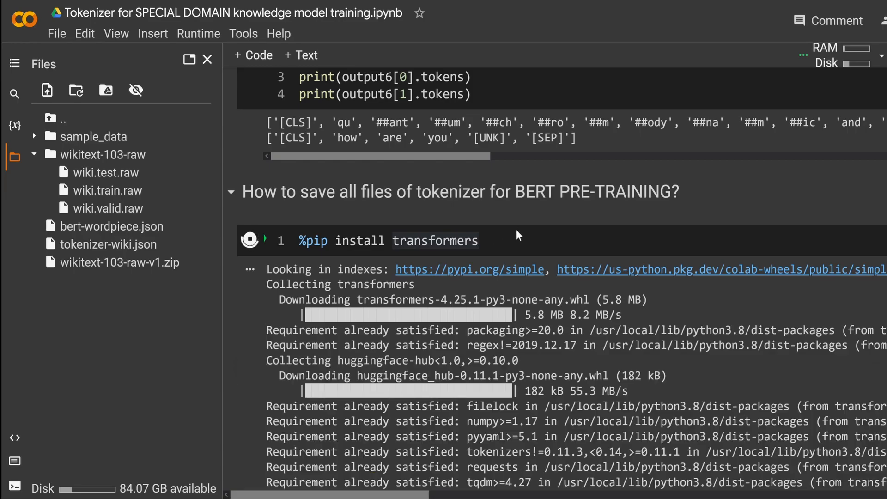
scroll(down, 3)
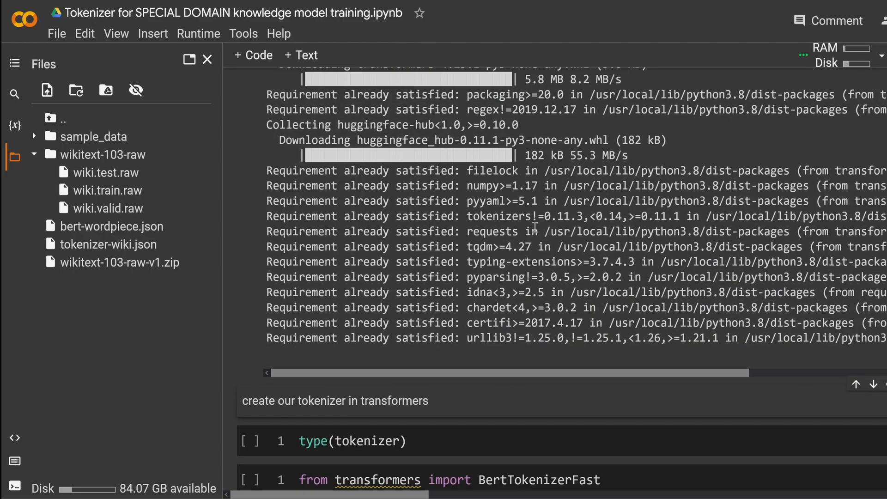
scroll(down, 3)
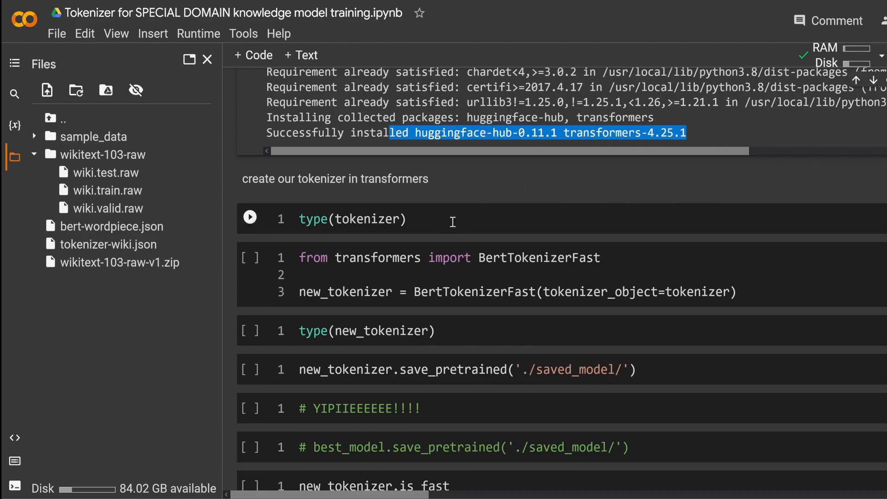
click(249, 217)
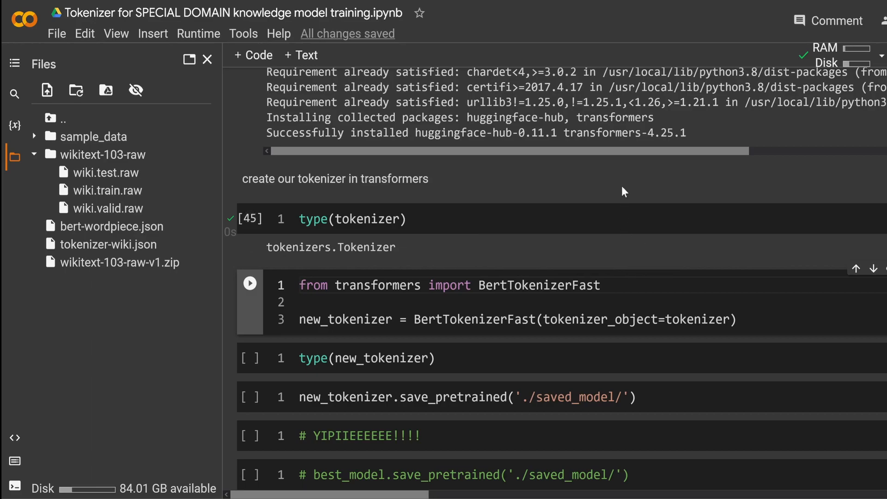
Review the BertTokenizerFast import and the new_tokenizer line that passes the trained tokenizer as tokenizer_object
click(300, 285)
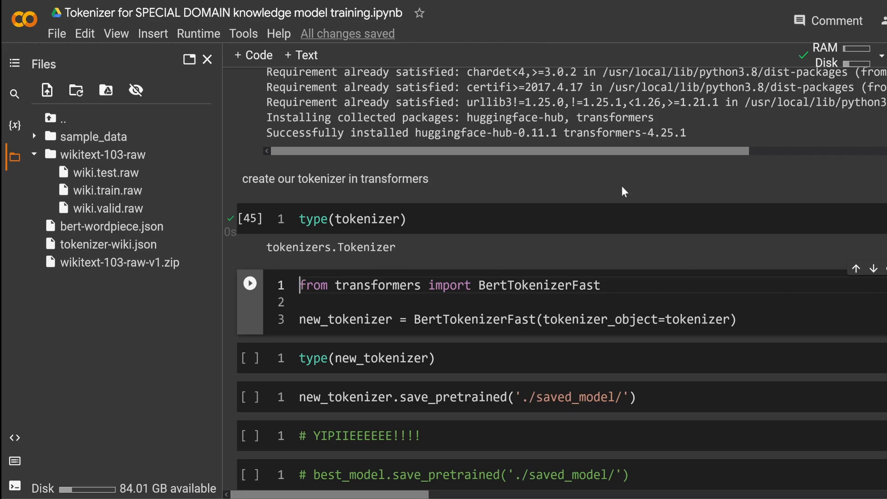
mouse_move(595, 230)
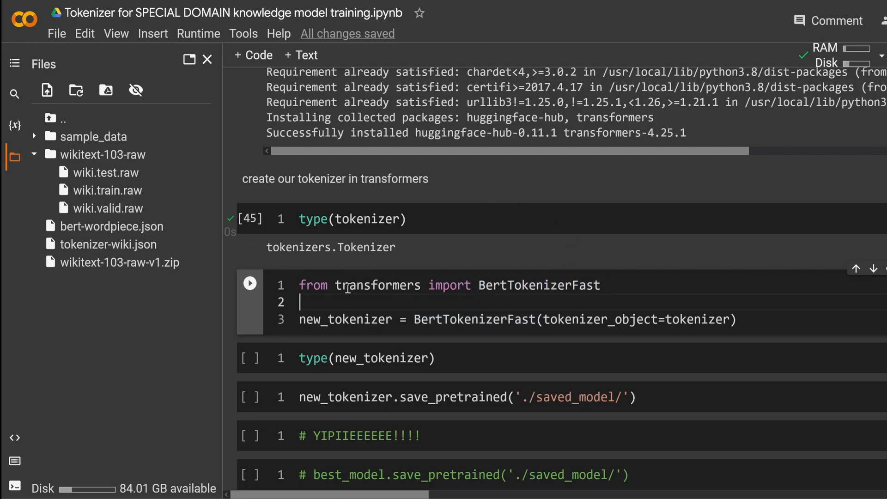
drag(336, 285, 601, 286)
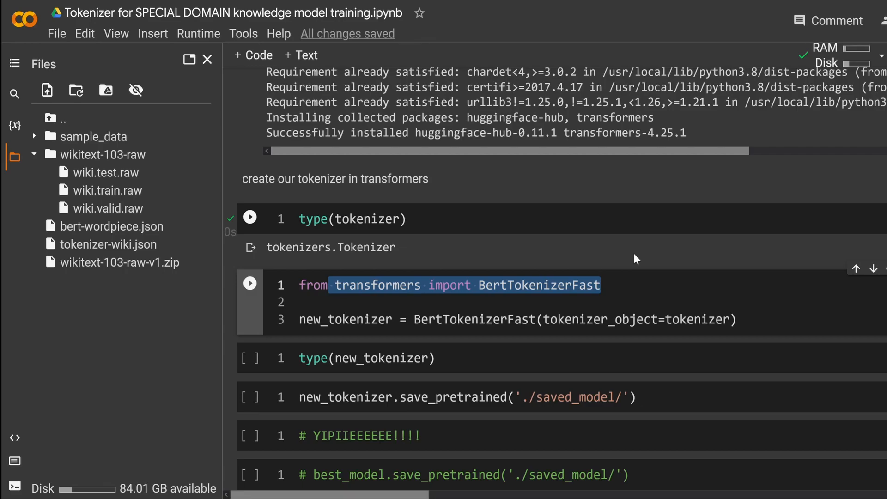
click(303, 319)
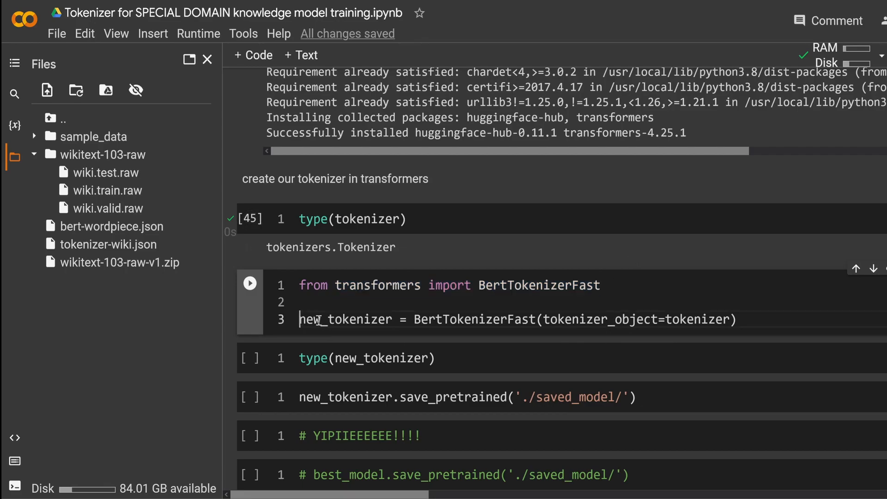
double_click(344, 319)
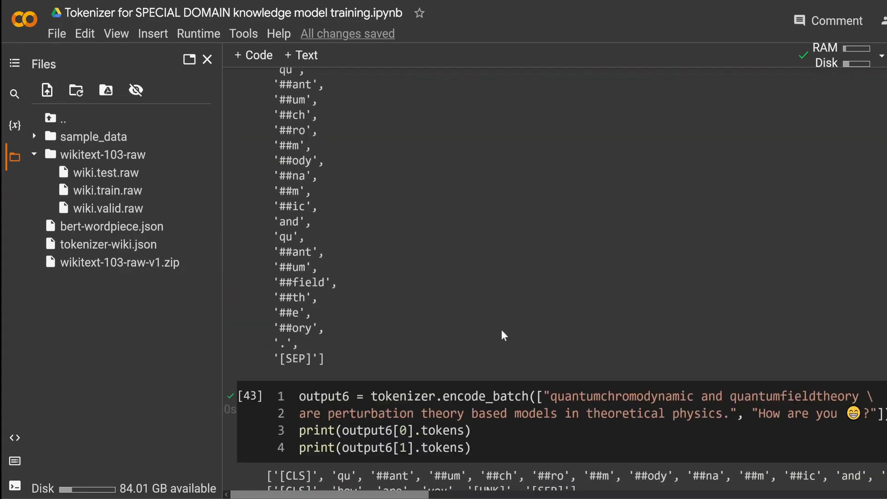
double_click(400, 397)
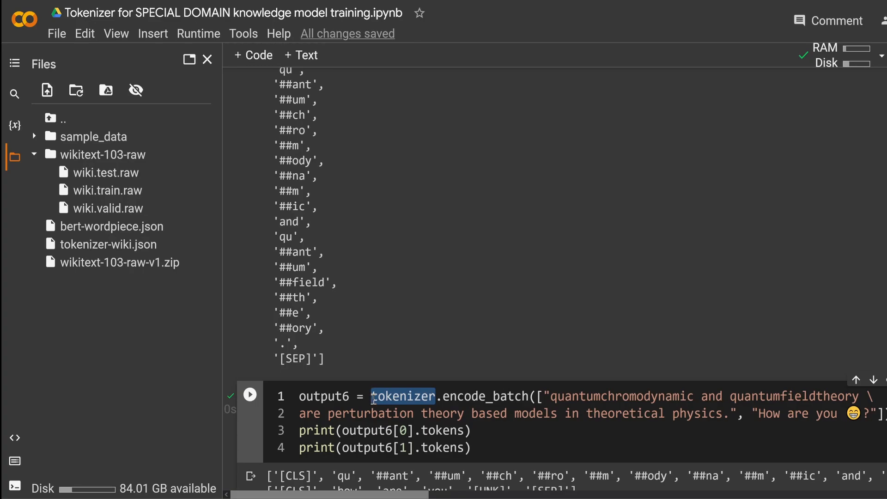
scroll(down, 3)
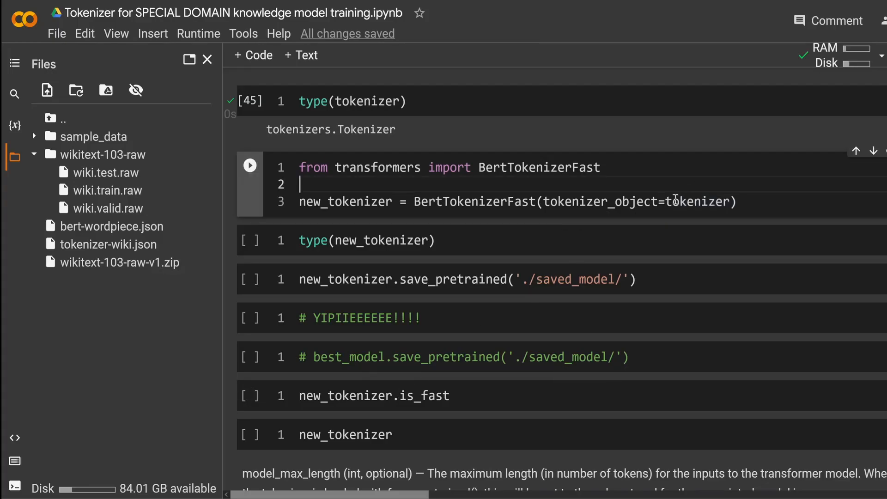
double_click(698, 201)
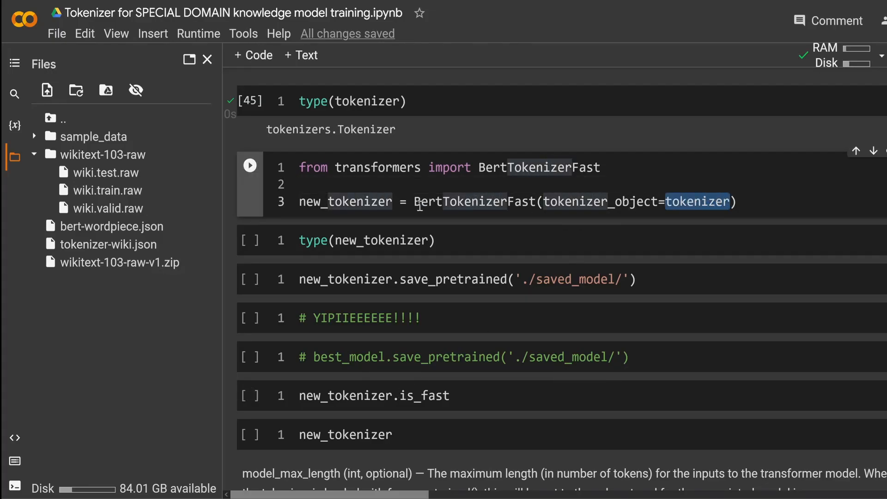
double_click(477, 201)
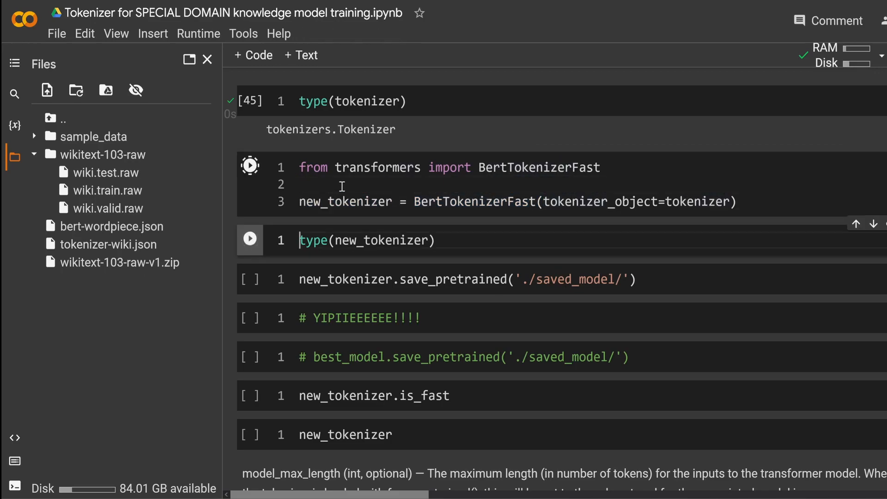
Run the cell creating new_tokenizer and the type(new_tokenizer) cell confirming BertTokenizerFast
click(249, 165)
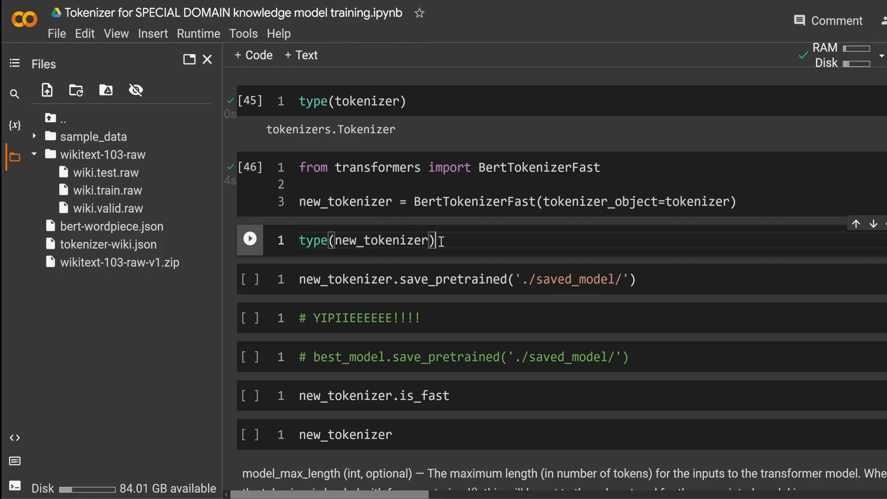
click(249, 238)
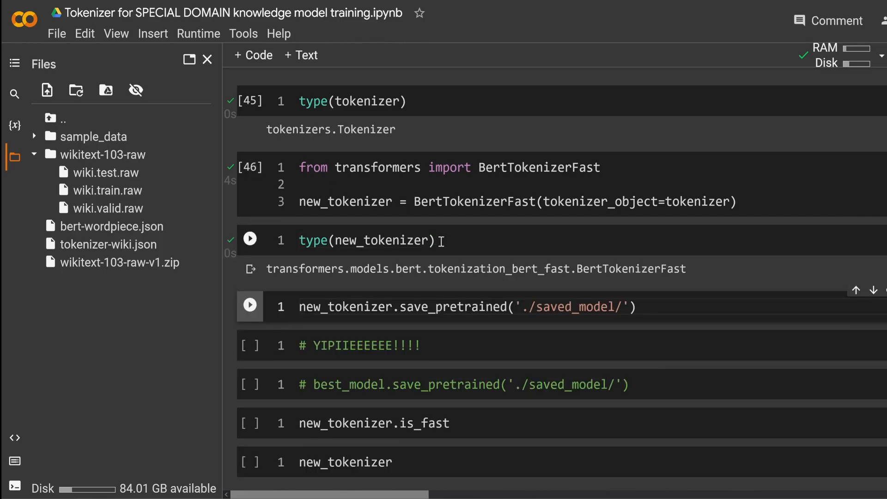
click(303, 307)
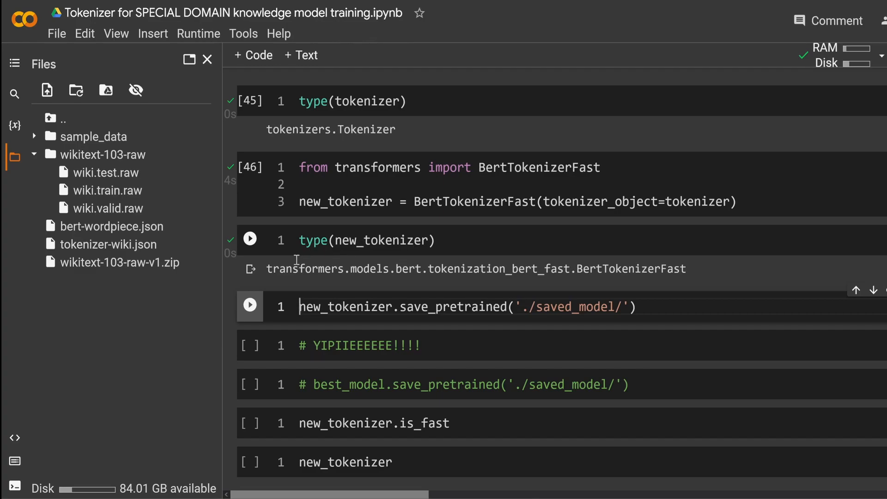
drag(266, 269, 362, 269)
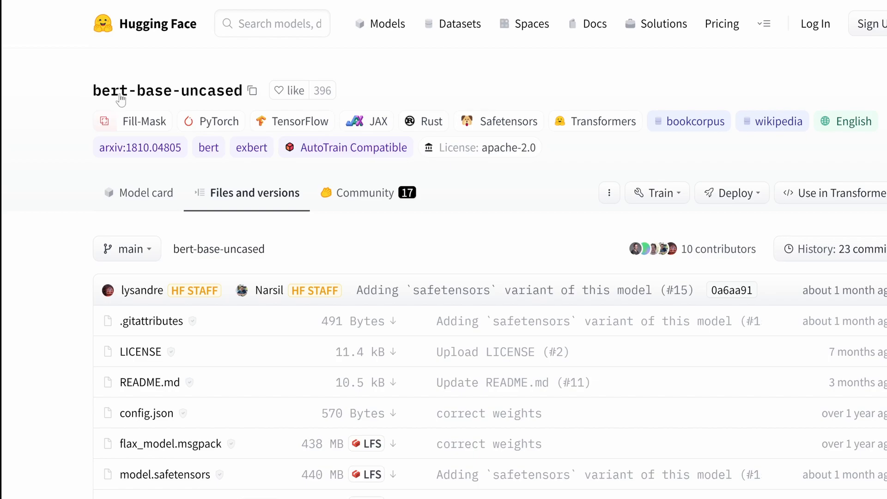
mouse_move(206, 101)
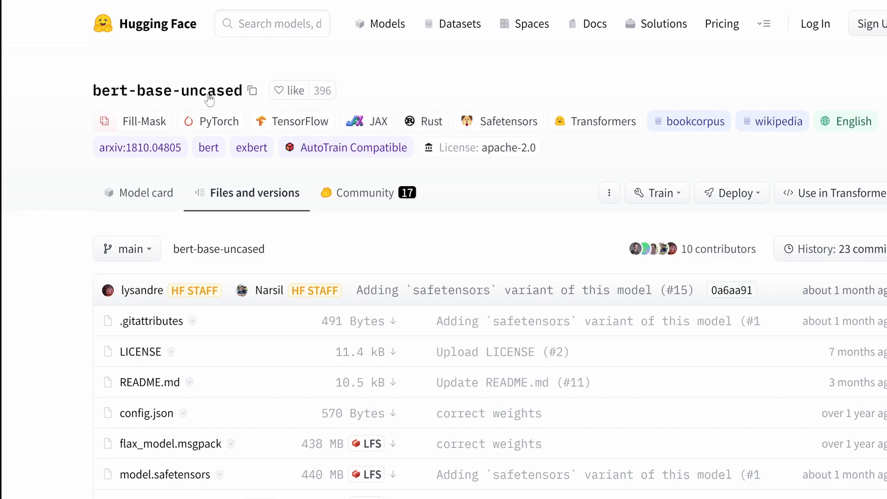
Scroll the bert-base-uncased file list down to tokenizer.json, tokenizer_config.json and vocab.txt
scroll(down, 3)
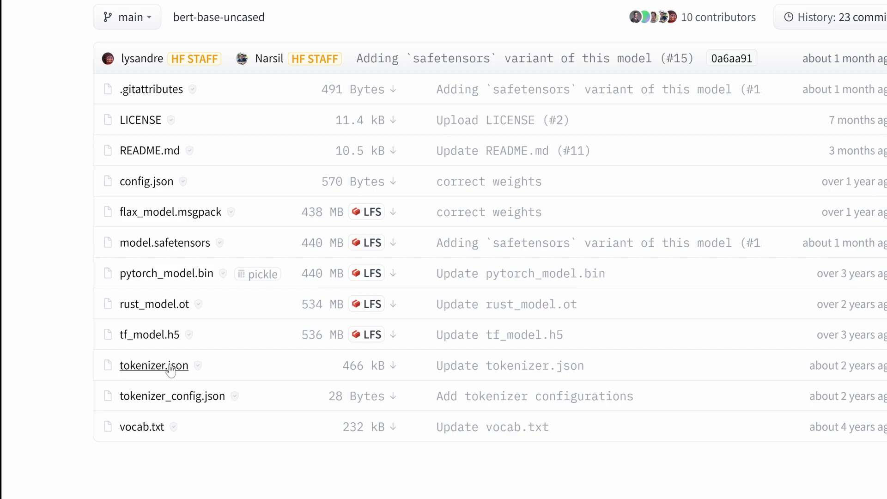
mouse_move(147, 182)
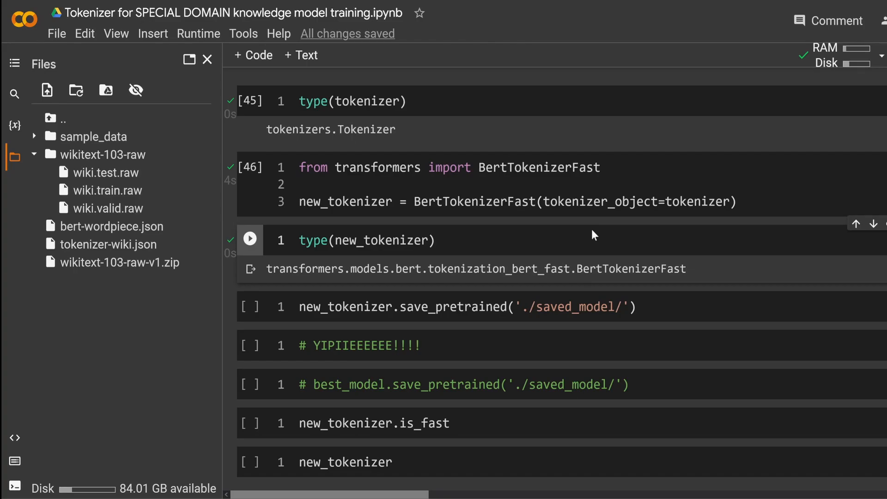
mouse_move(326, 286)
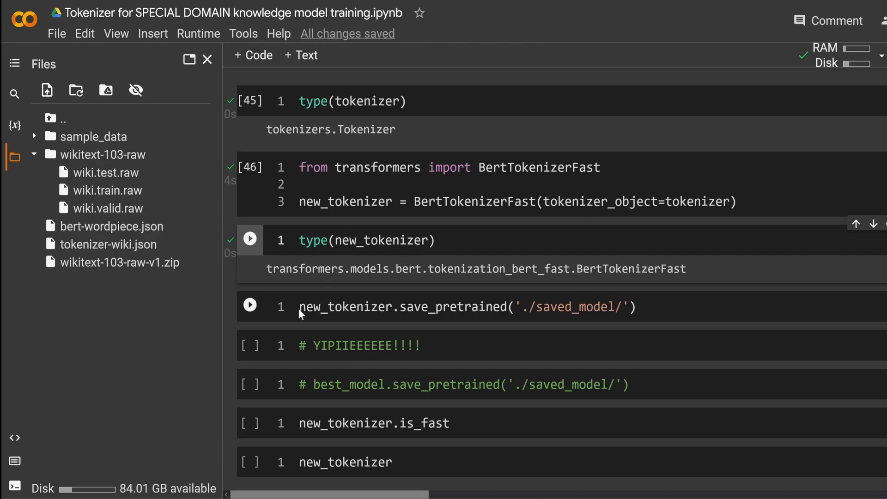
Run new_tokenizer.save_pretrained('./saved_model/') and highlight tokenizer_config.json and added_tokens.json in its output
drag(299, 307, 444, 307)
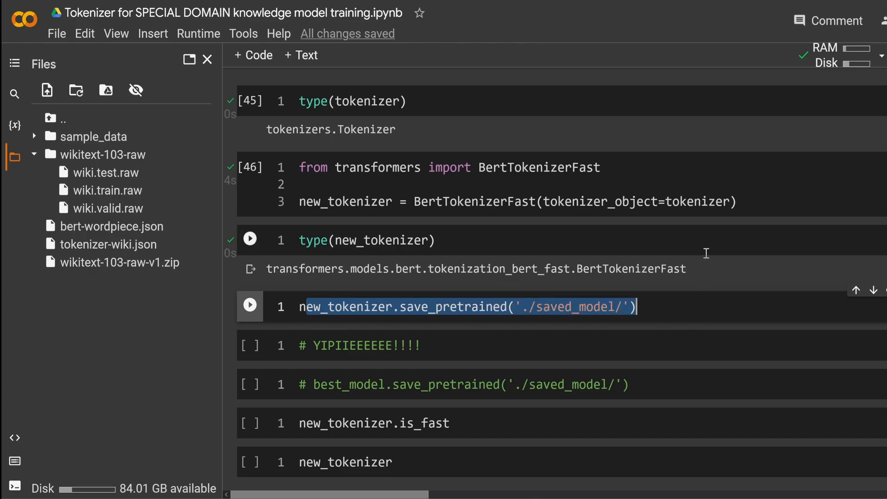
click(250, 306)
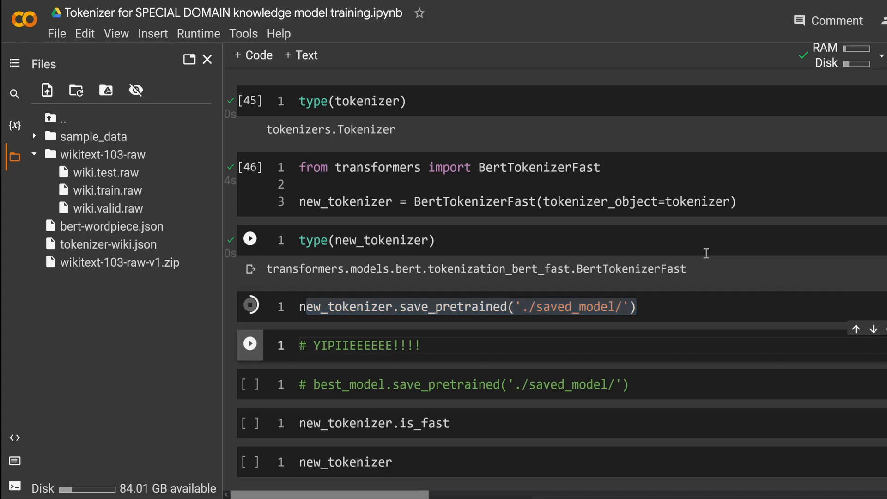
click(250, 306)
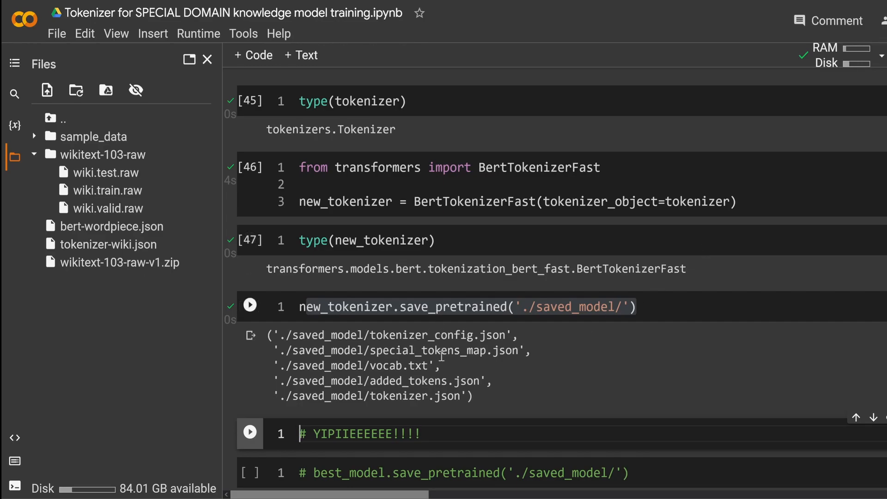
double_click(399, 365)
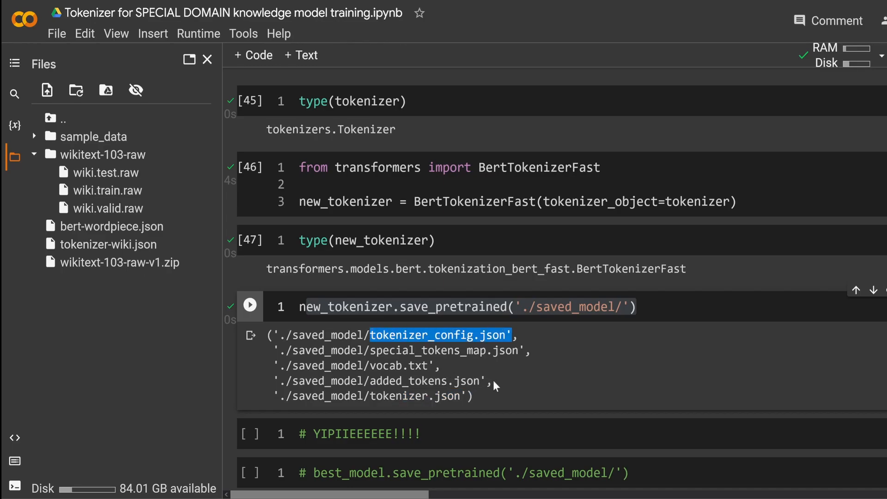
double_click(428, 381)
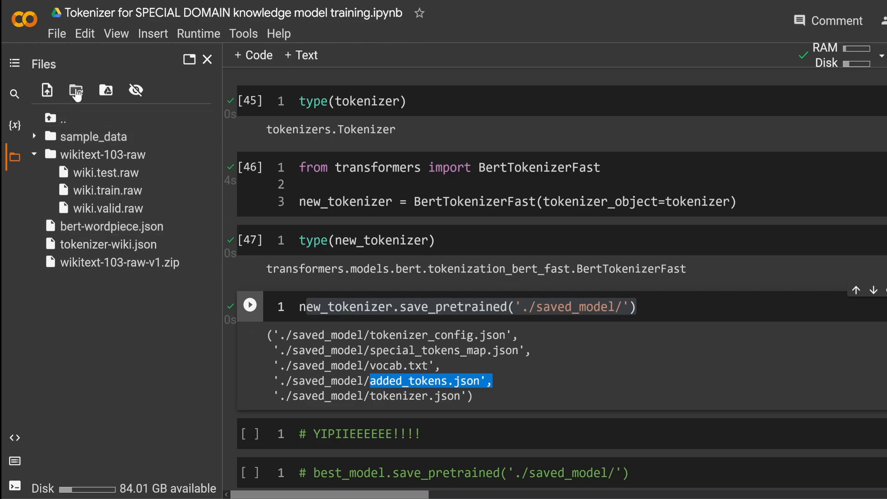
Refresh the Files panel, expand saved_model and scroll vocab.txt down to 'spot' on line 10500
click(75, 90)
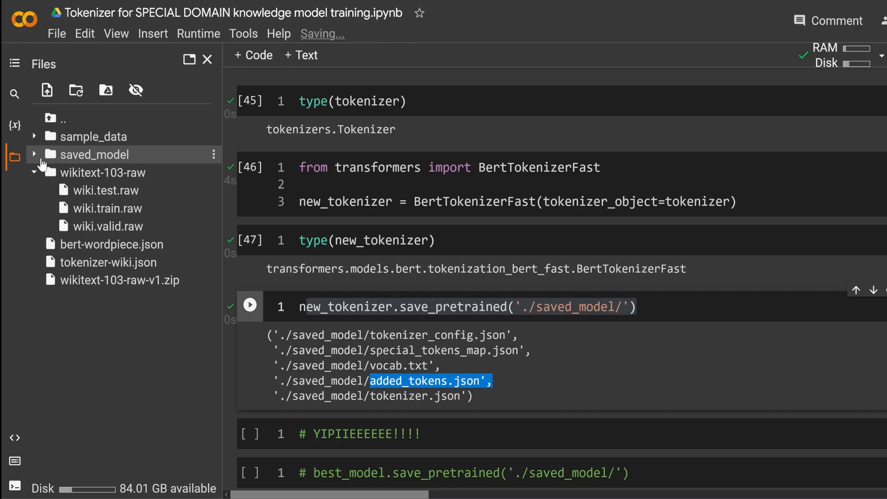
click(34, 154)
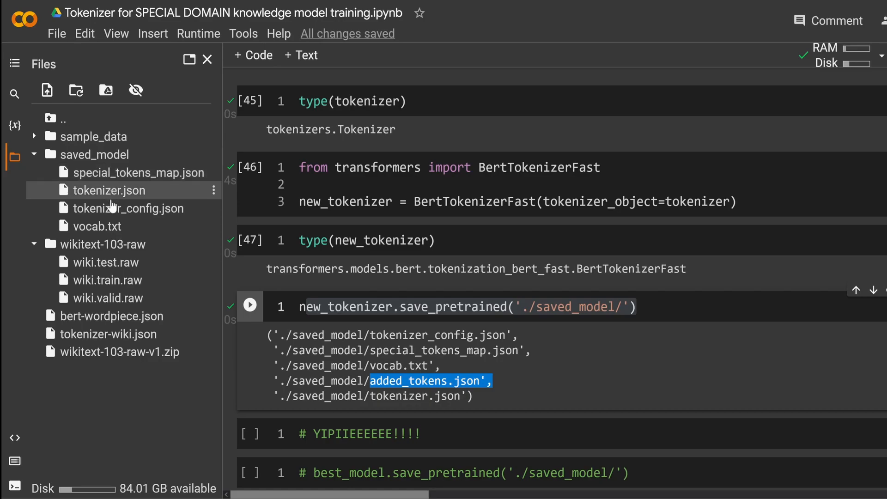
mouse_move(122, 210)
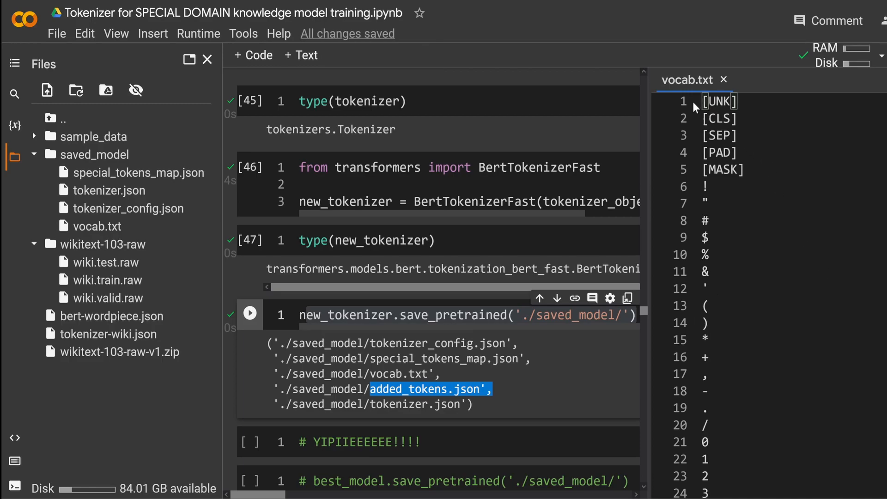
scroll(down, 3)
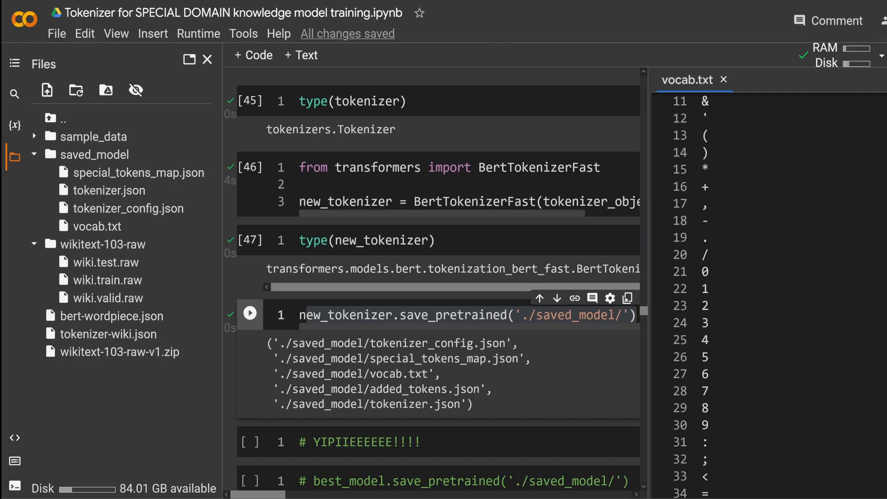
scroll(down, 3)
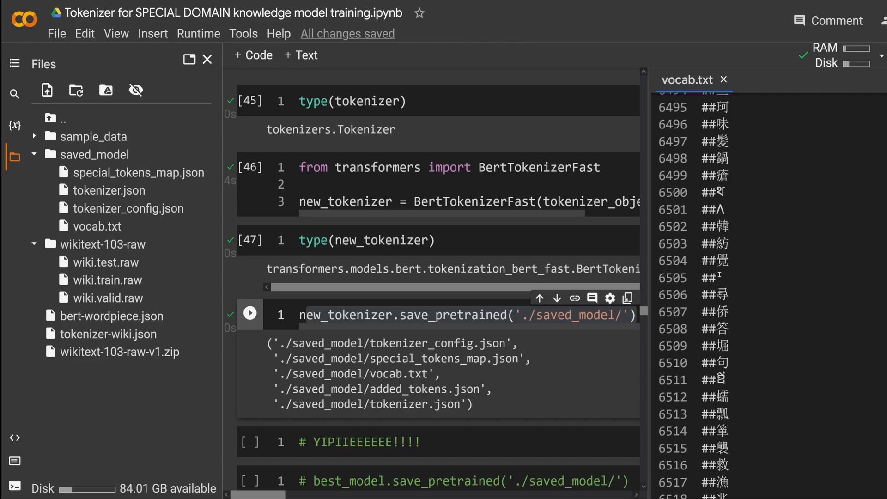
scroll(down, 3)
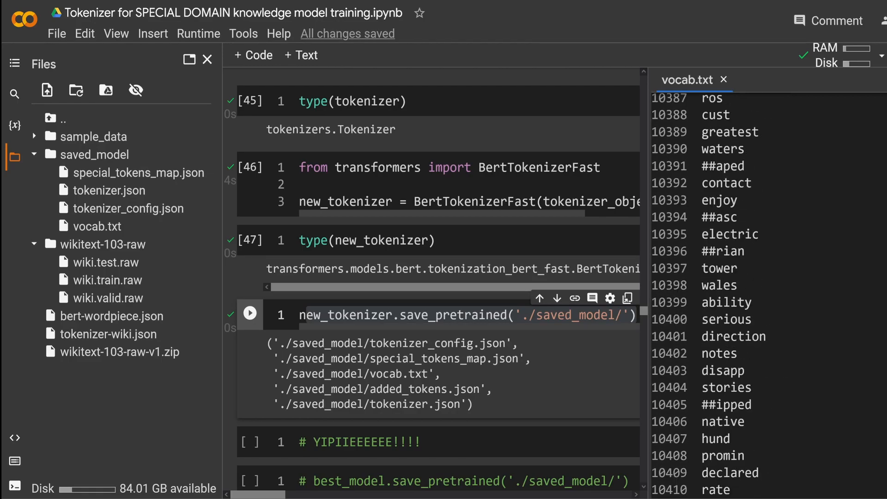
scroll(down, 3)
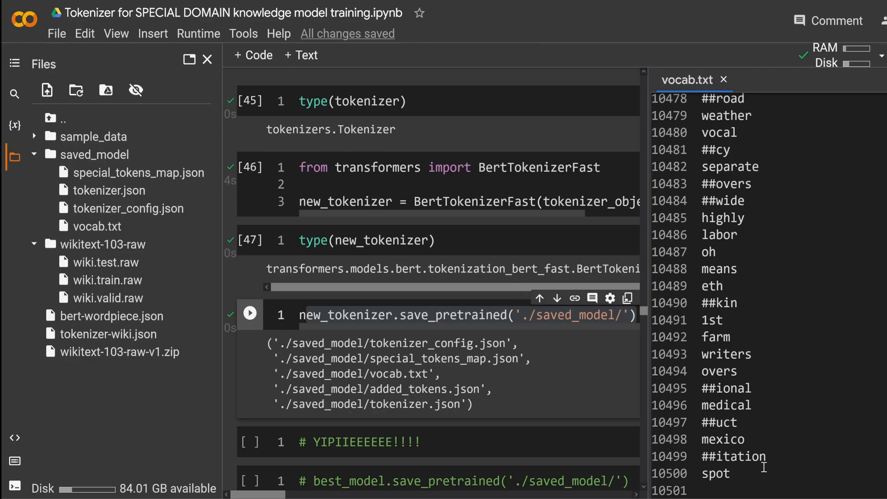
double_click(714, 473)
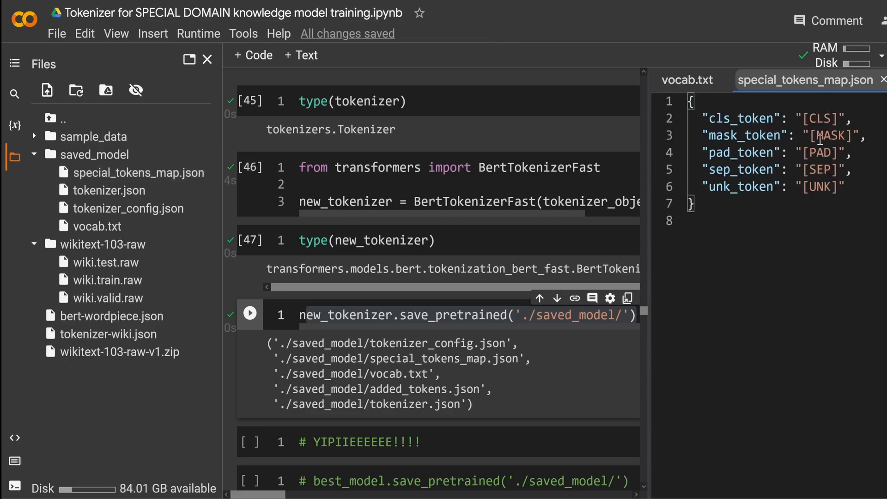
mouse_move(847, 193)
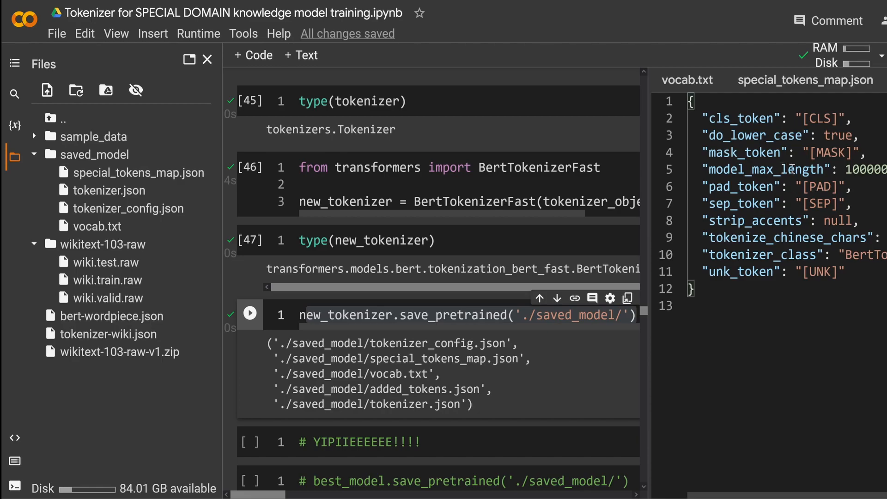
mouse_move(817, 169)
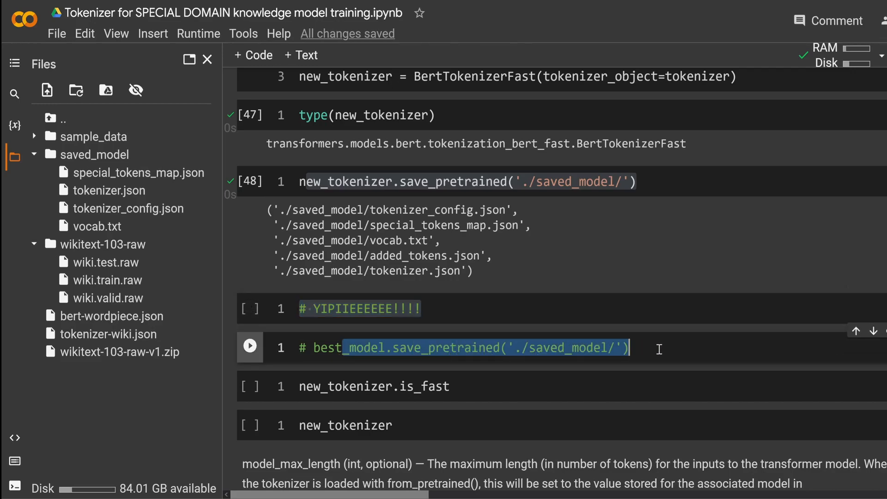
Run new_tokenizer.is_fast, which returns True
click(374, 386)
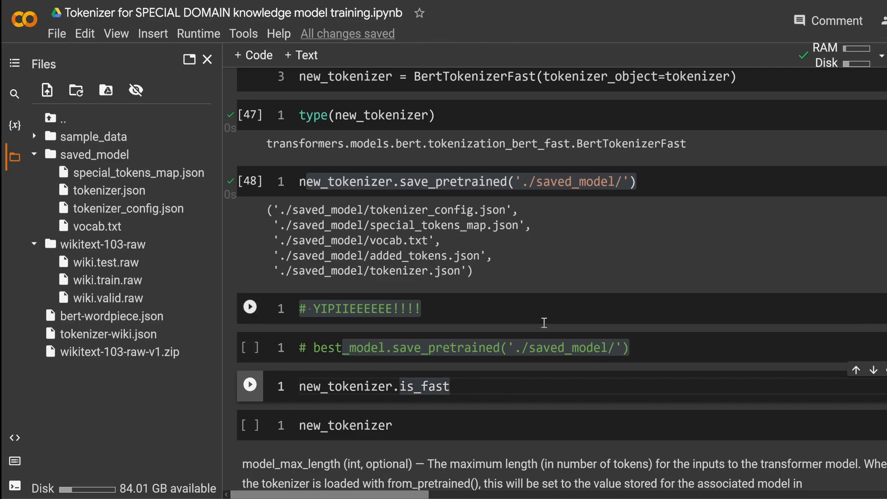
click(345, 425)
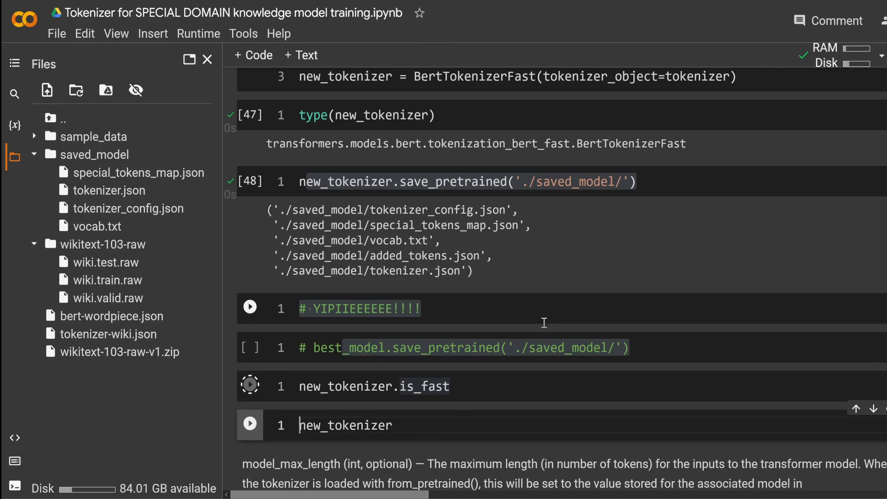
click(249, 386)
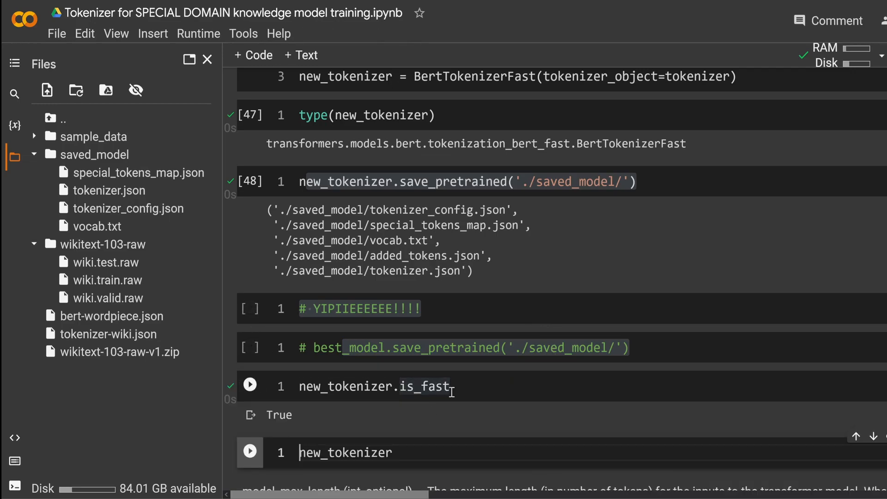
scroll(down, 3)
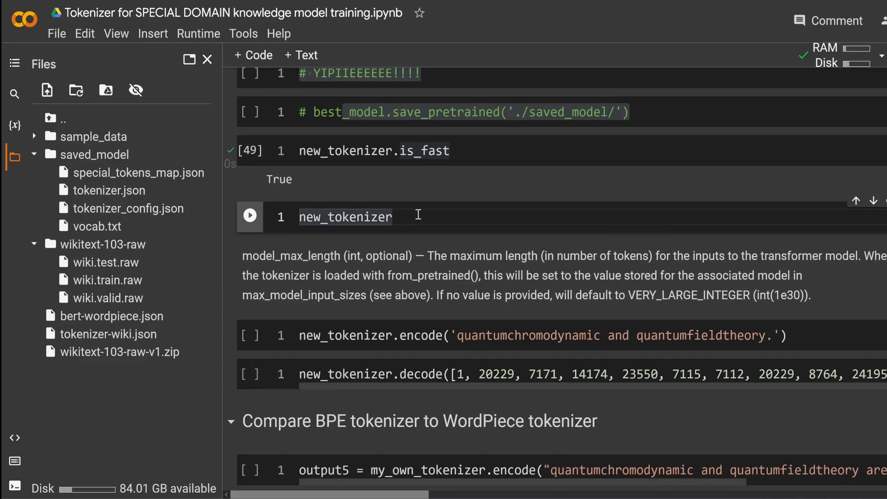
Print the new_tokenizer summary showing PreTrainedTokenizerFast with vocab_size 10500 and its maximum length note
click(249, 216)
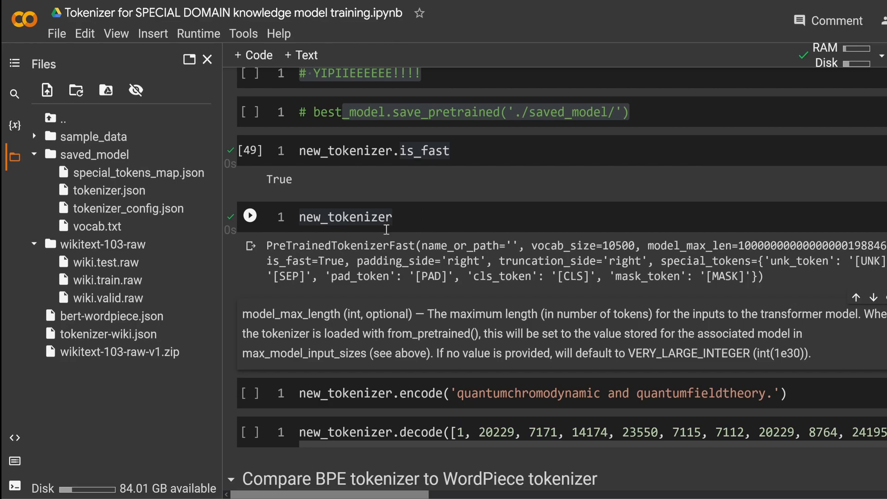
double_click(288, 246)
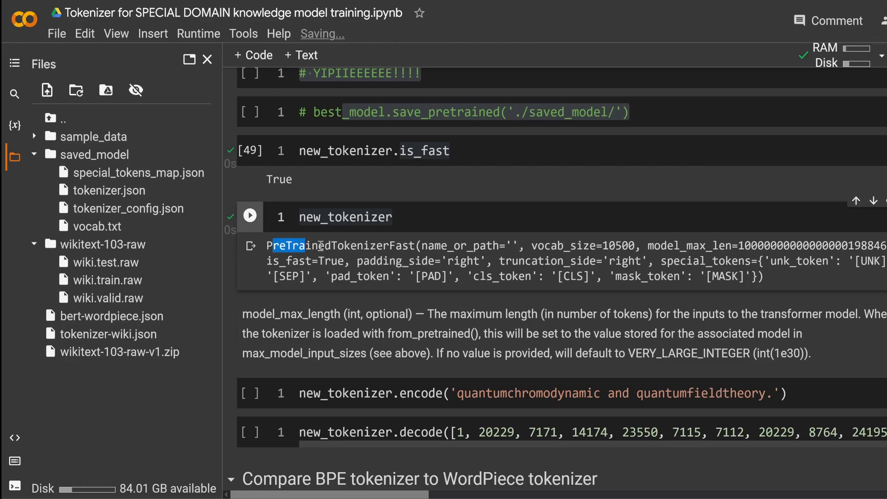
double_click(339, 246)
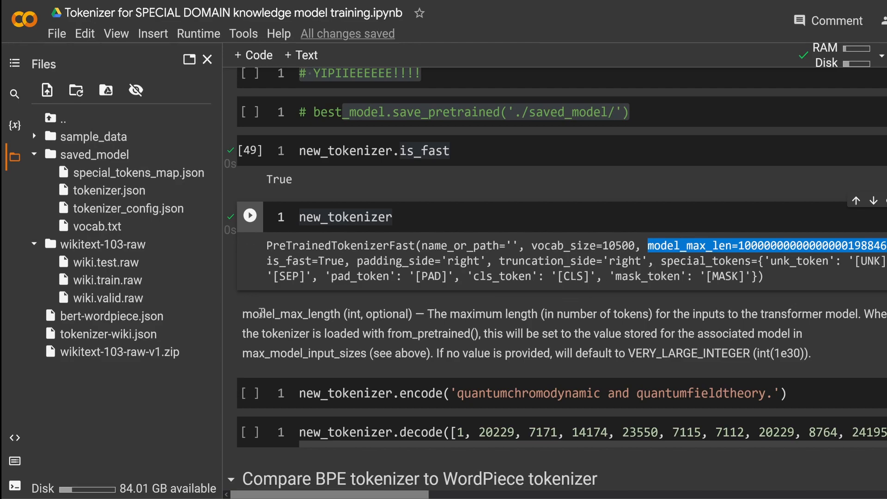
click(250, 215)
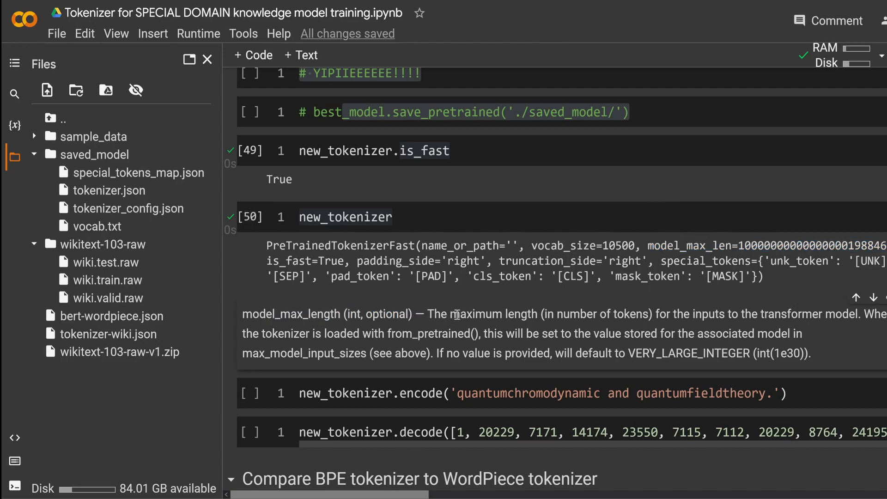
drag(459, 314, 736, 314)
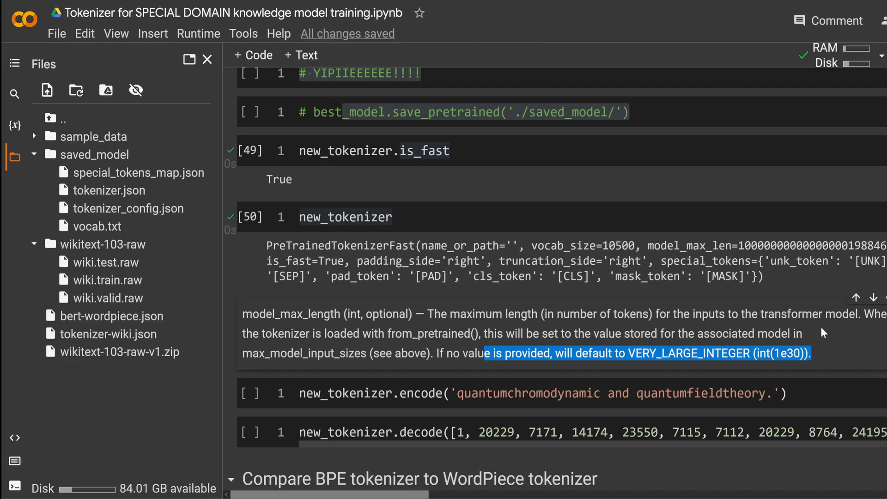
scroll(down, 3)
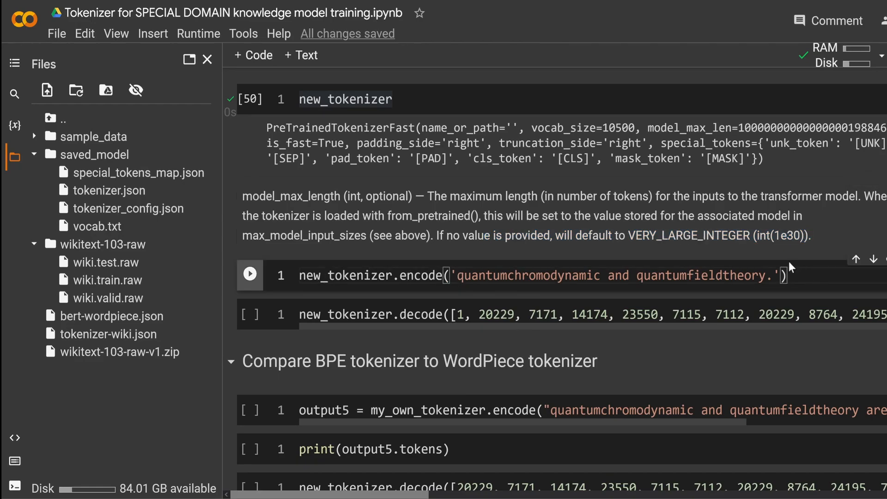
Encode the quantumchromodynamic sentence into 21 ids and highlight its '[CLS] qu ##ant ##um' WordPiece decode
click(250, 275)
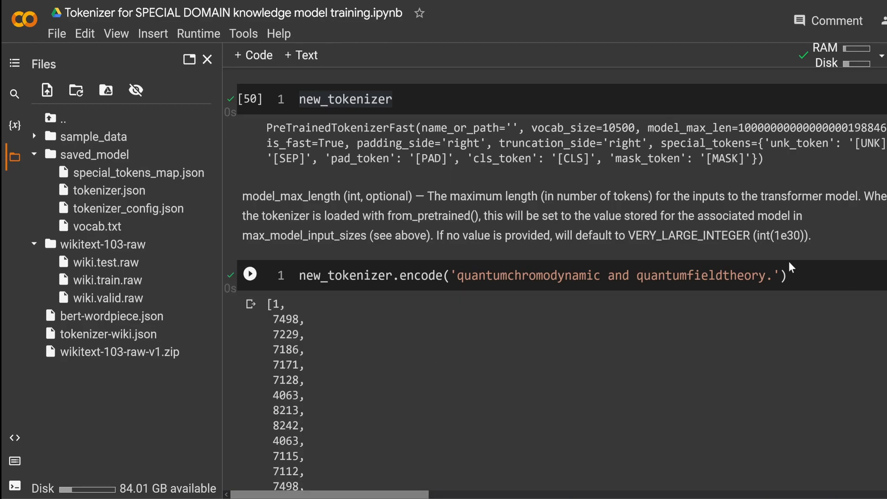
scroll(down, 3)
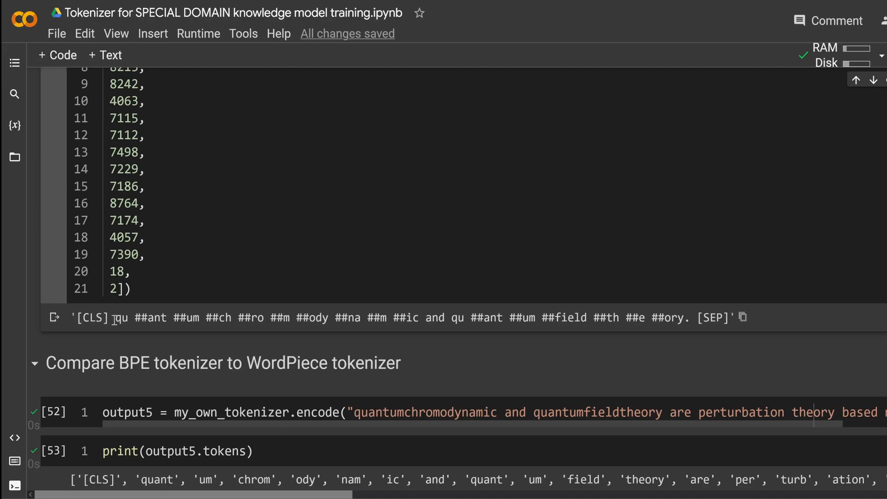
drag(115, 317, 330, 317)
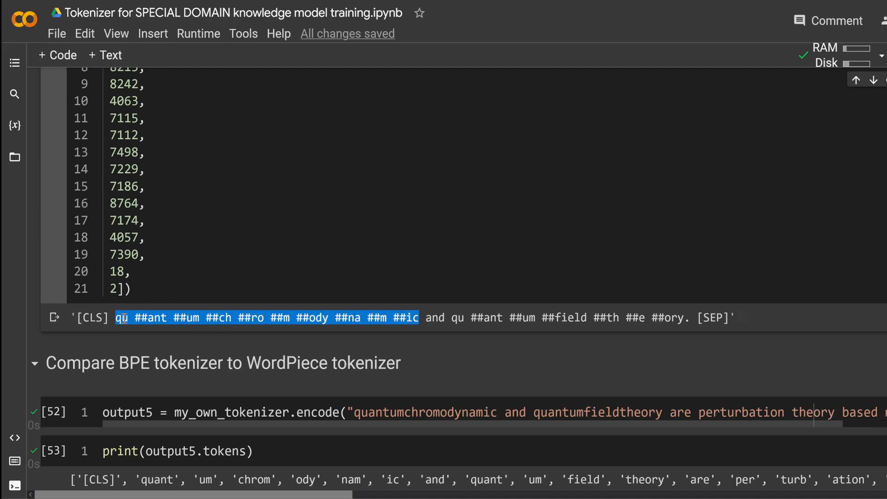
mouse_move(416, 275)
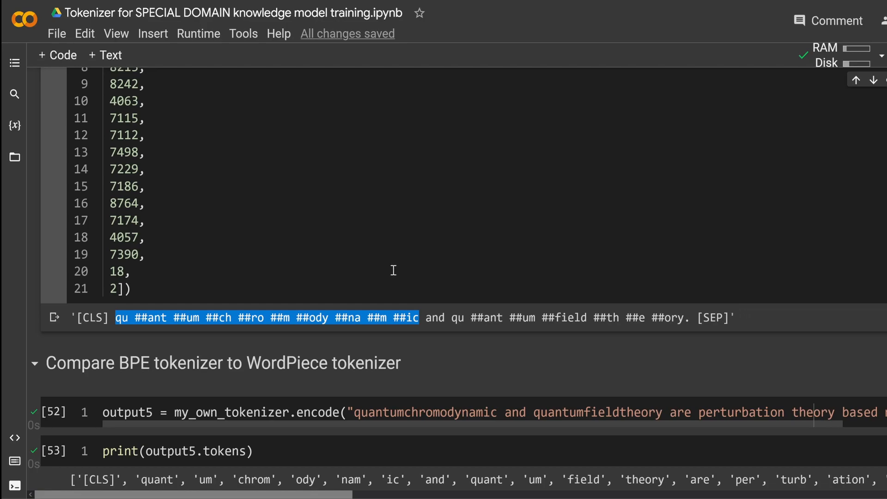
mouse_move(275, 309)
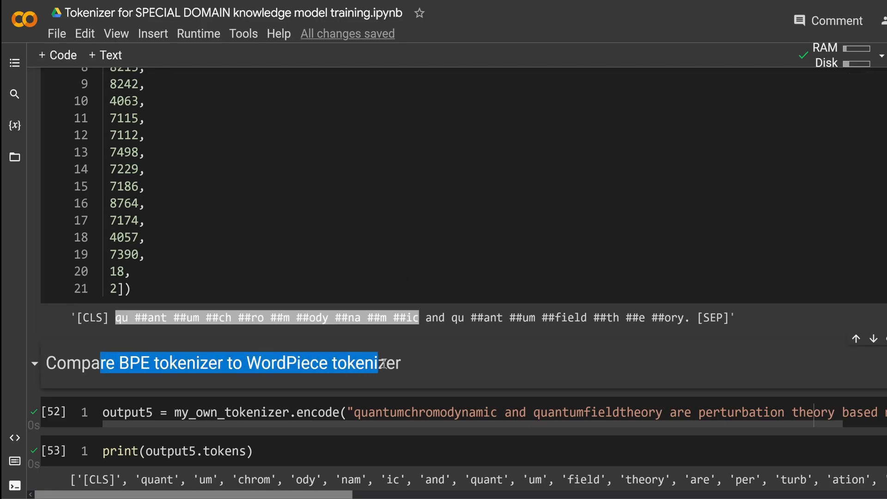
drag(384, 363, 223, 363)
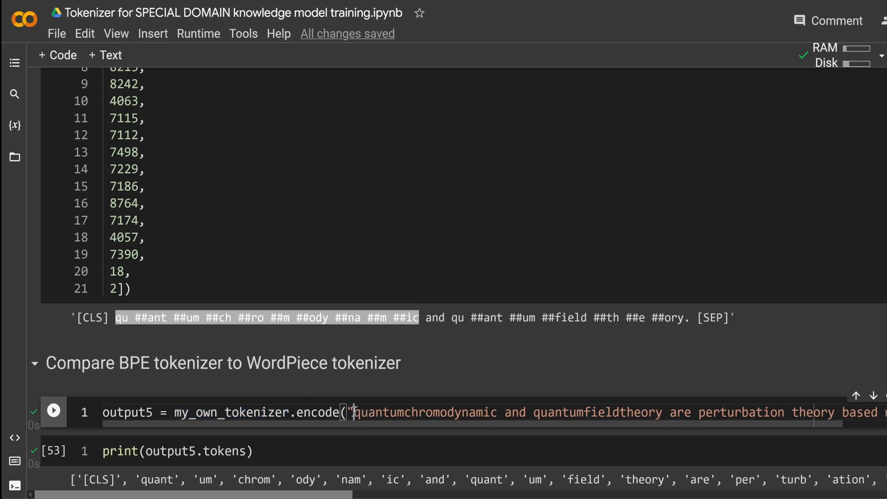
drag(357, 412, 656, 413)
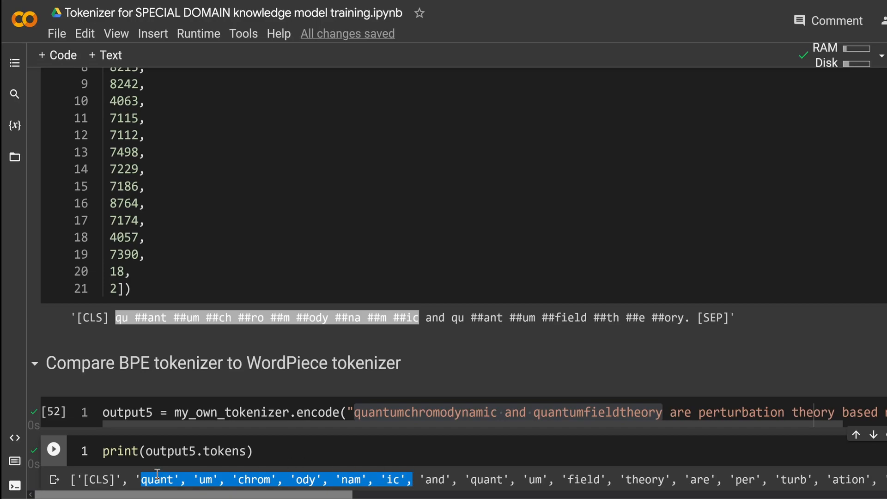
mouse_move(307, 479)
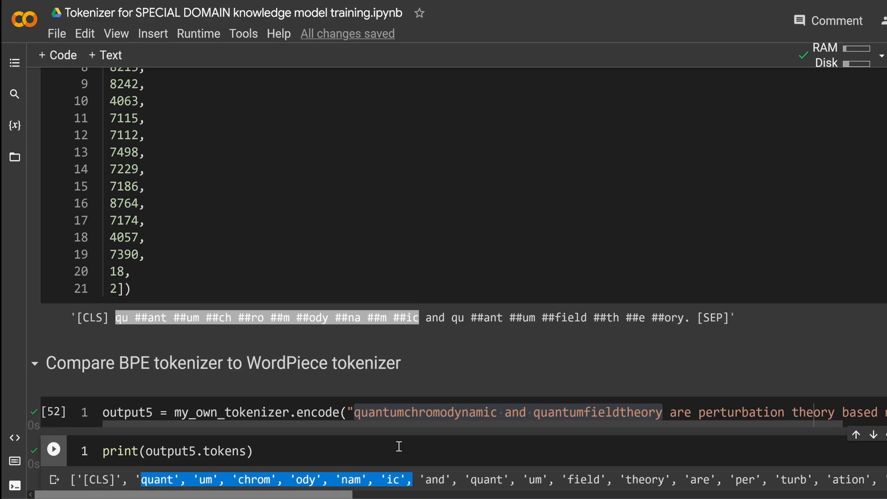
mouse_move(396, 445)
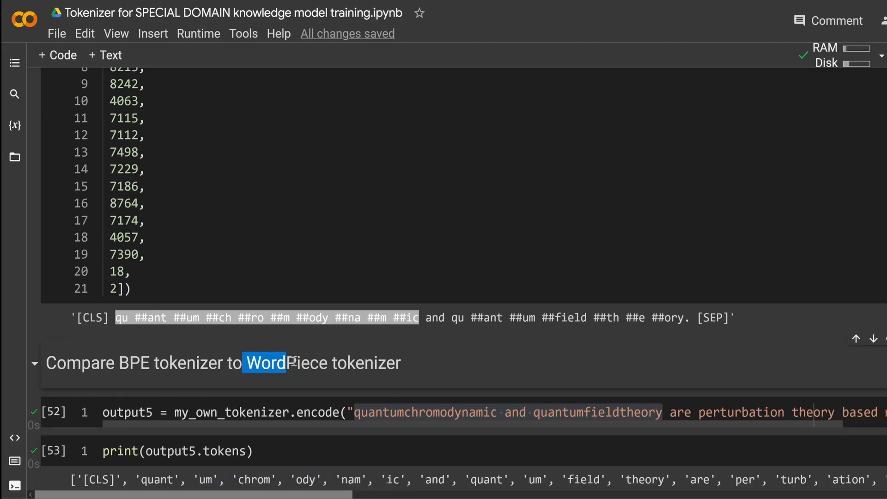
drag(287, 363, 400, 362)
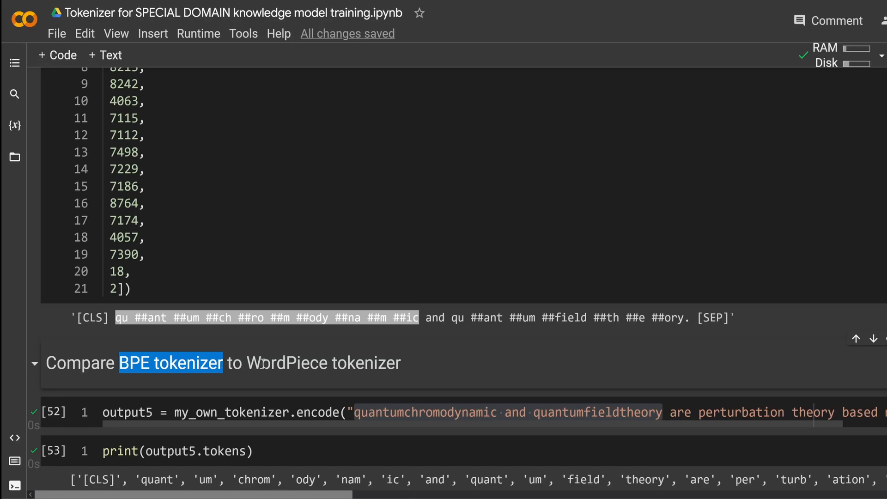
double_click(325, 364)
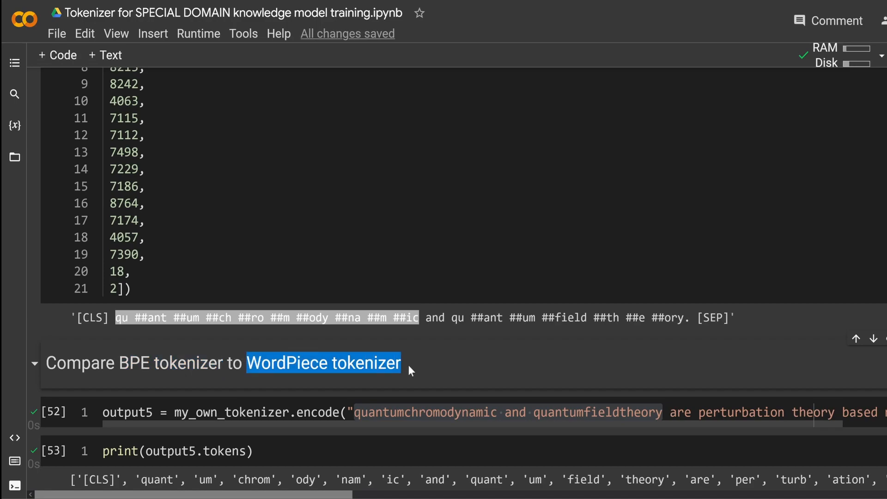